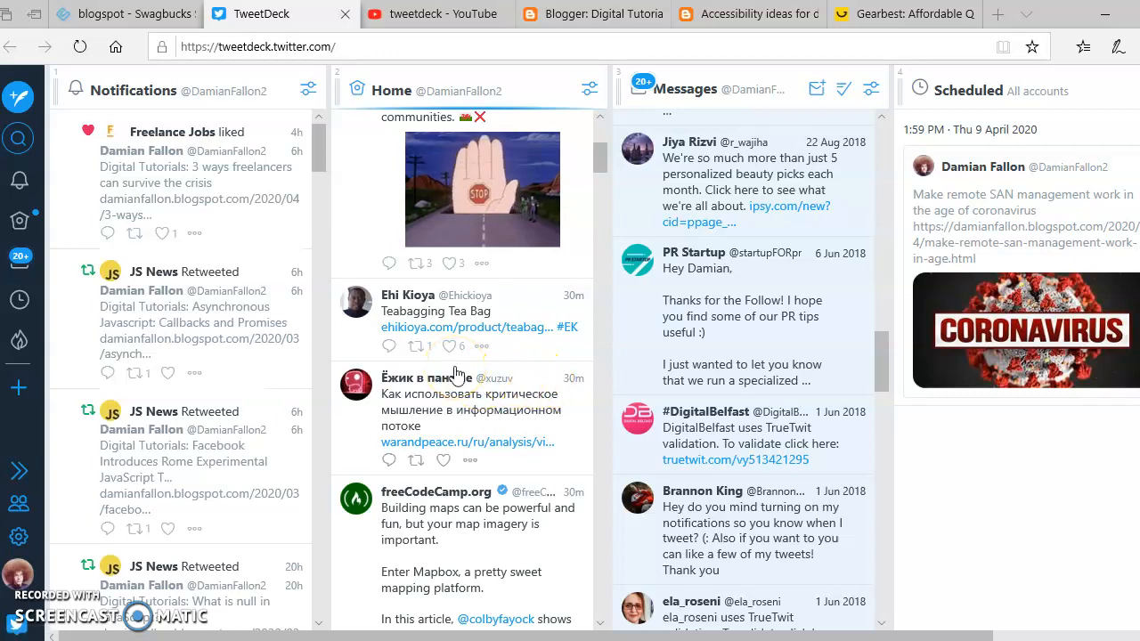
pyautogui.moveTo(281, 232)
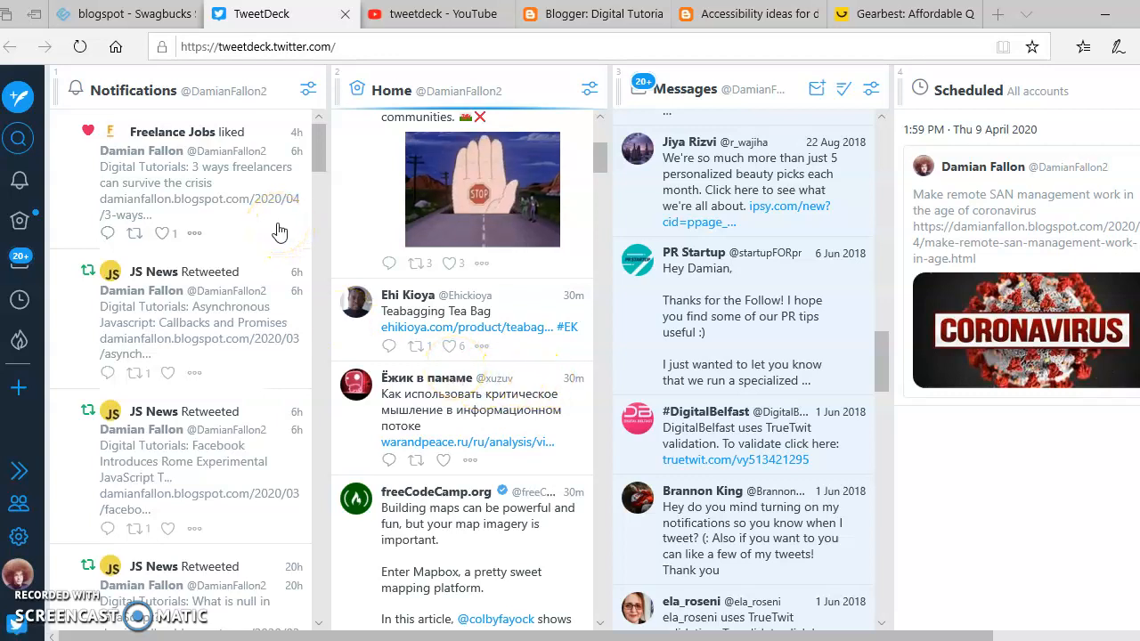
pyautogui.moveTo(135, 463)
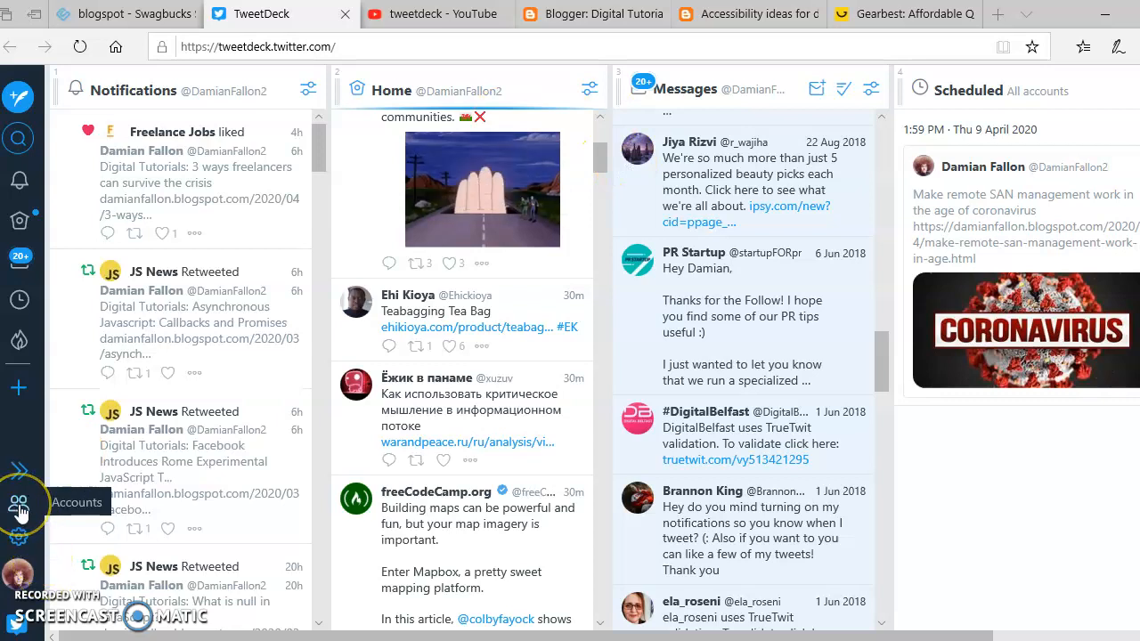
# Bring up the linked accounts panel from the sidebar to add another account
pyautogui.click(18, 502)
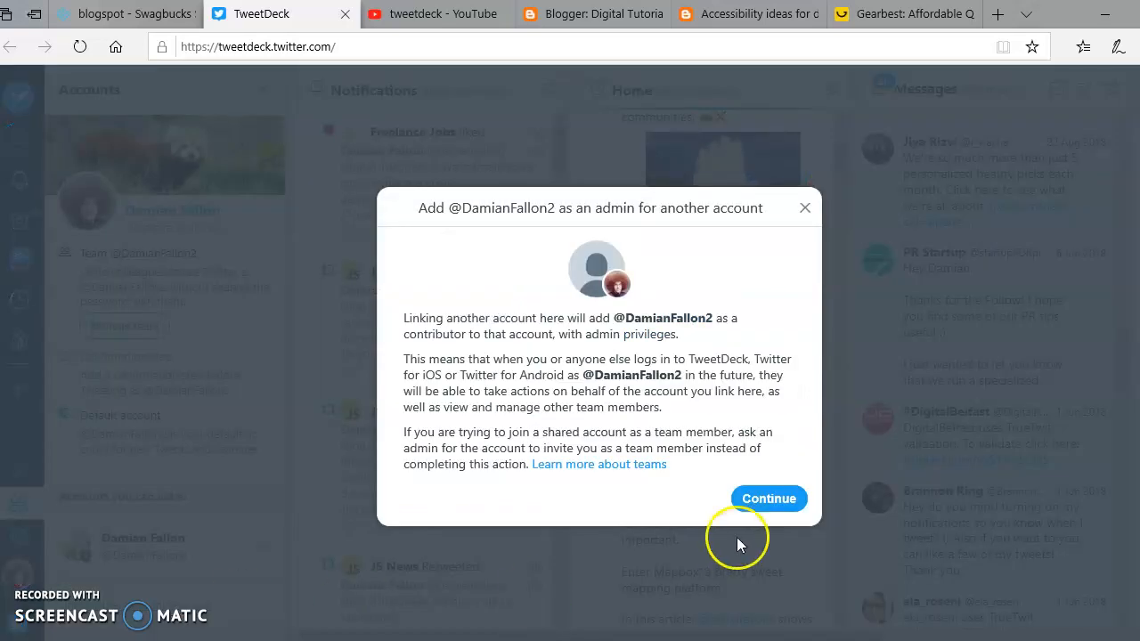
pyautogui.moveTo(1030, 456)
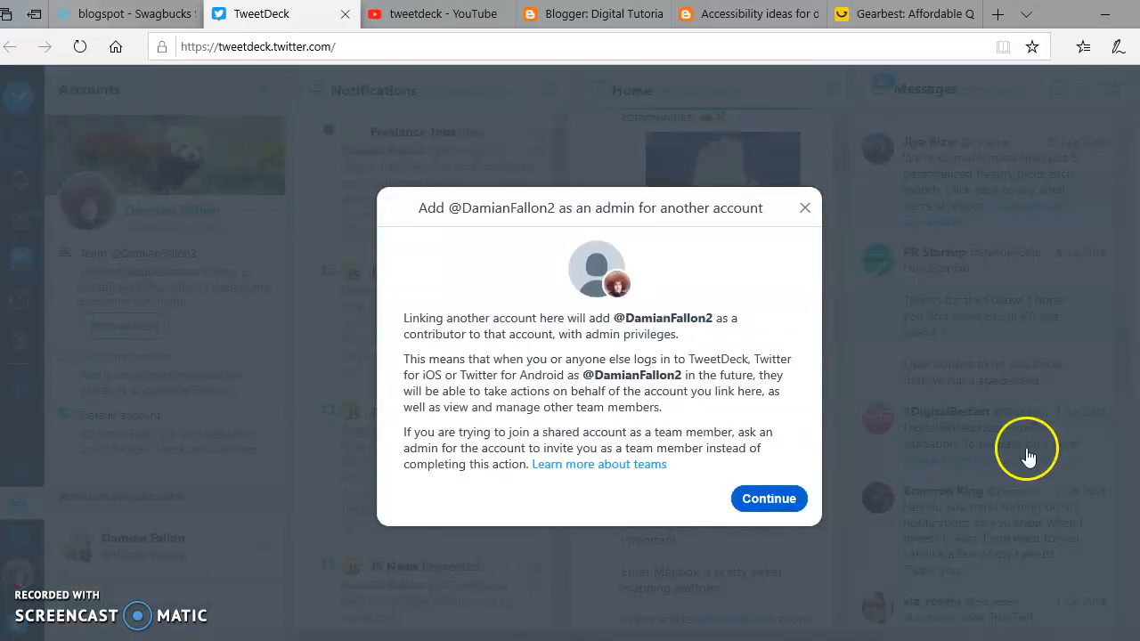
pyautogui.moveTo(1090, 433)
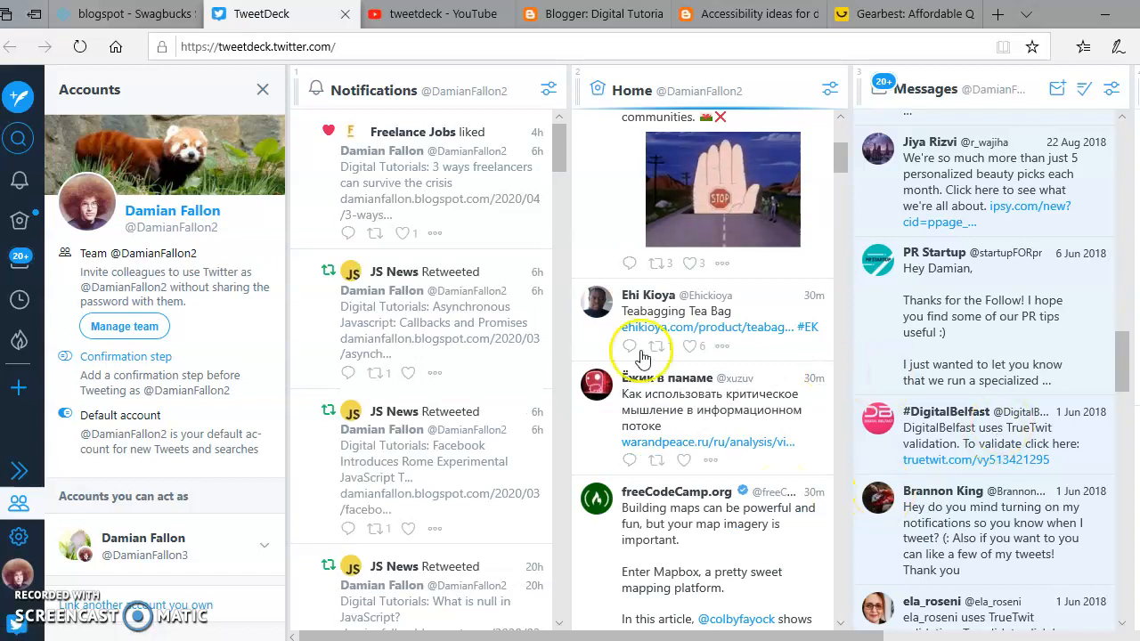
pyautogui.moveTo(887, 460)
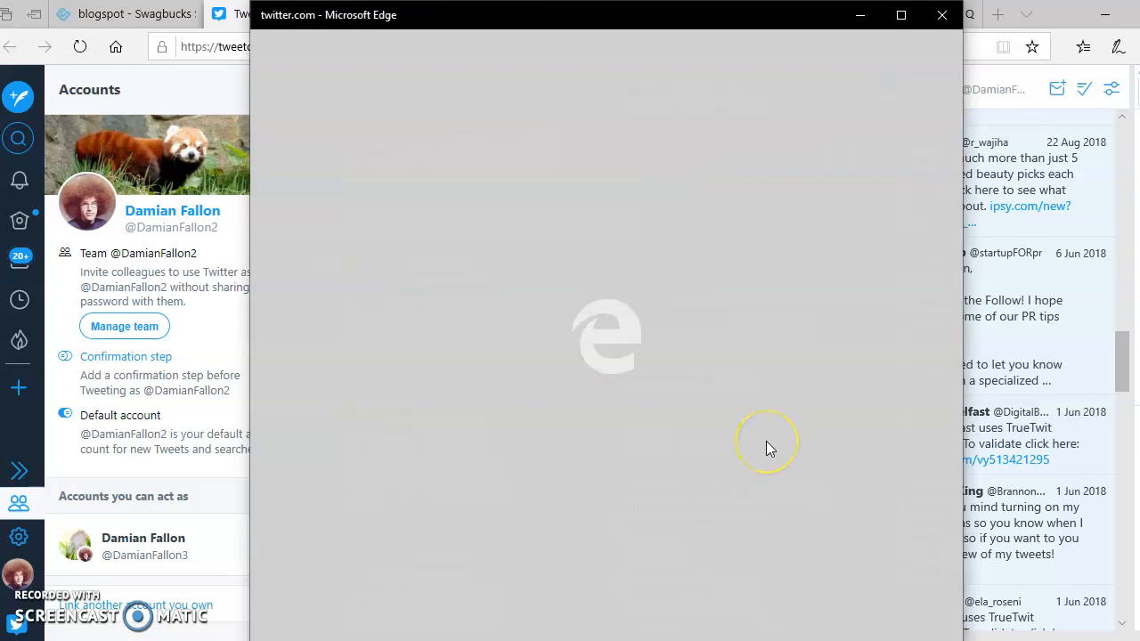
pyautogui.click(125, 326)
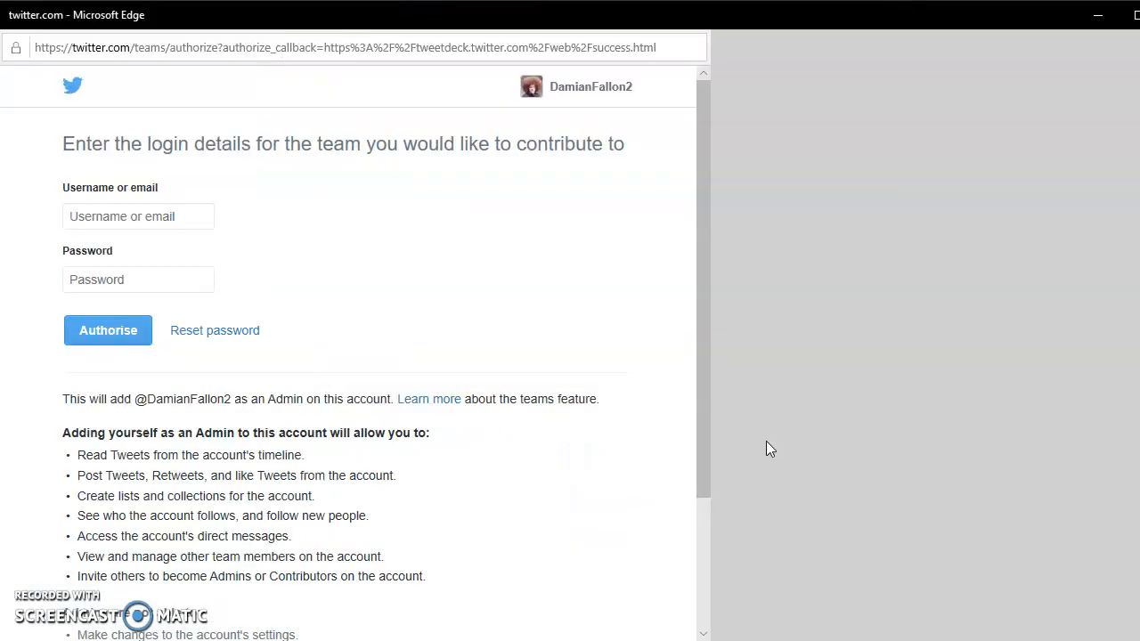
pyautogui.moveTo(1120, 53)
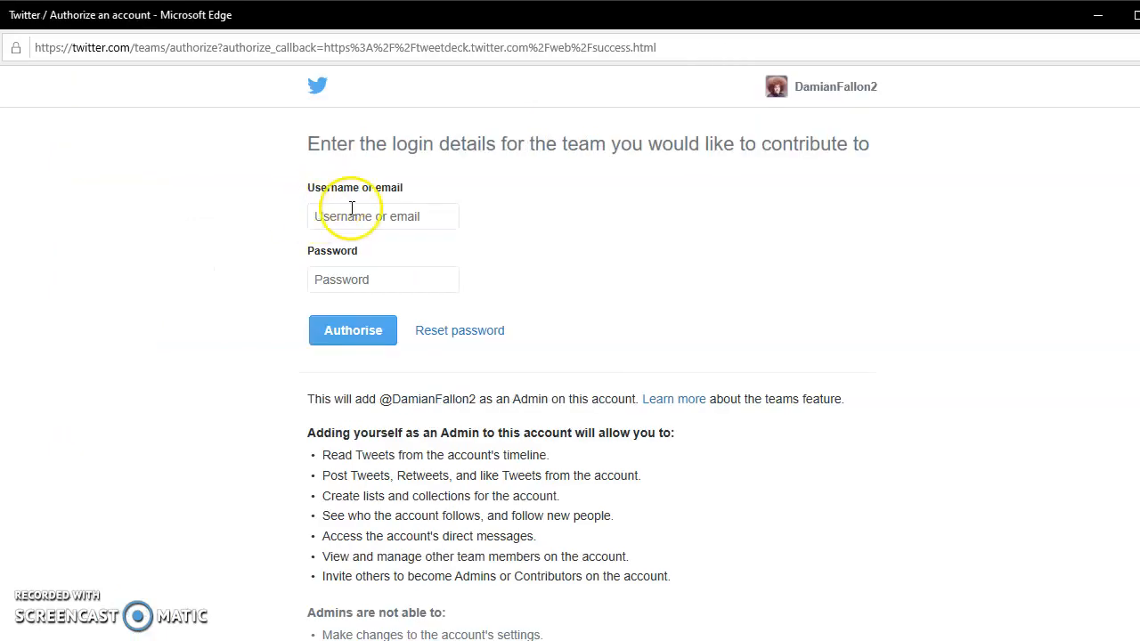
pyautogui.moveTo(545, 221)
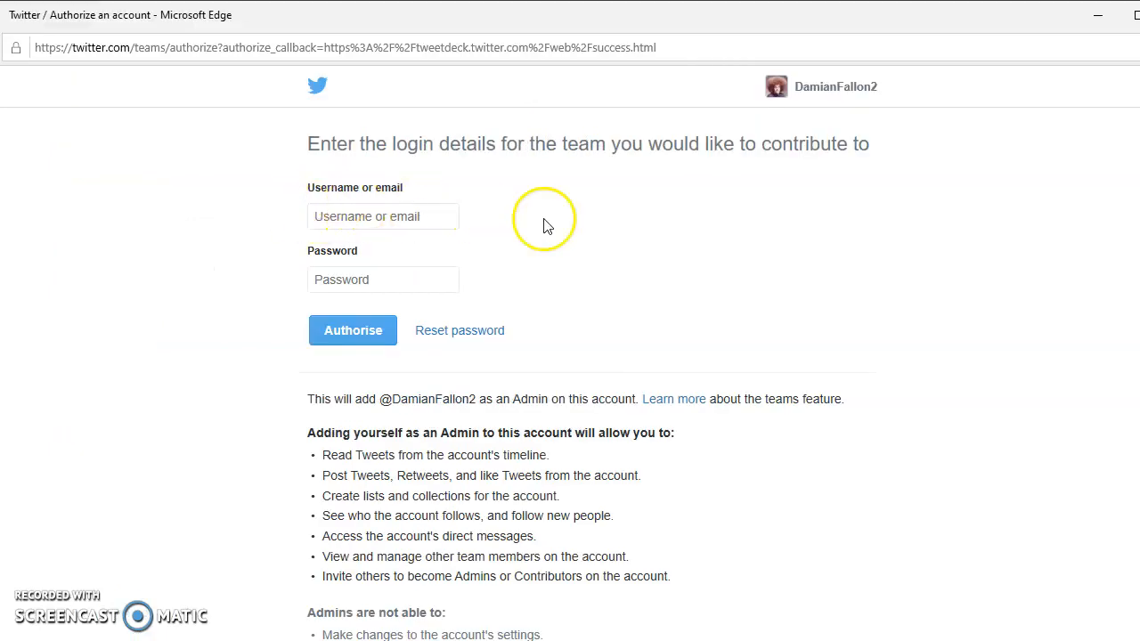
pyautogui.moveTo(797, 280)
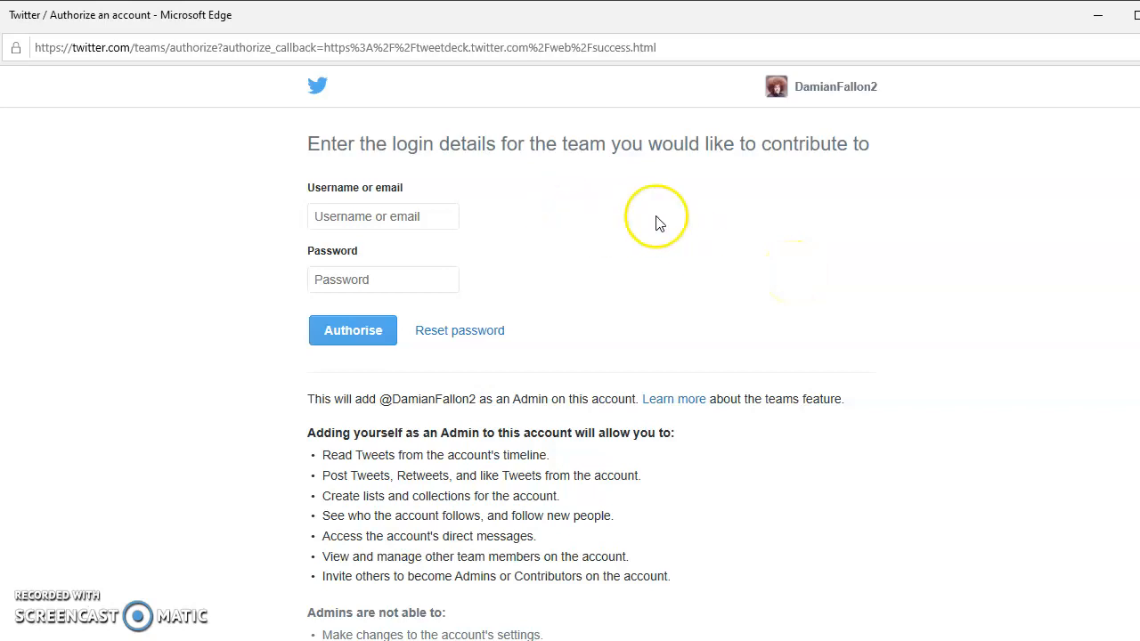
pyautogui.moveTo(666, 225)
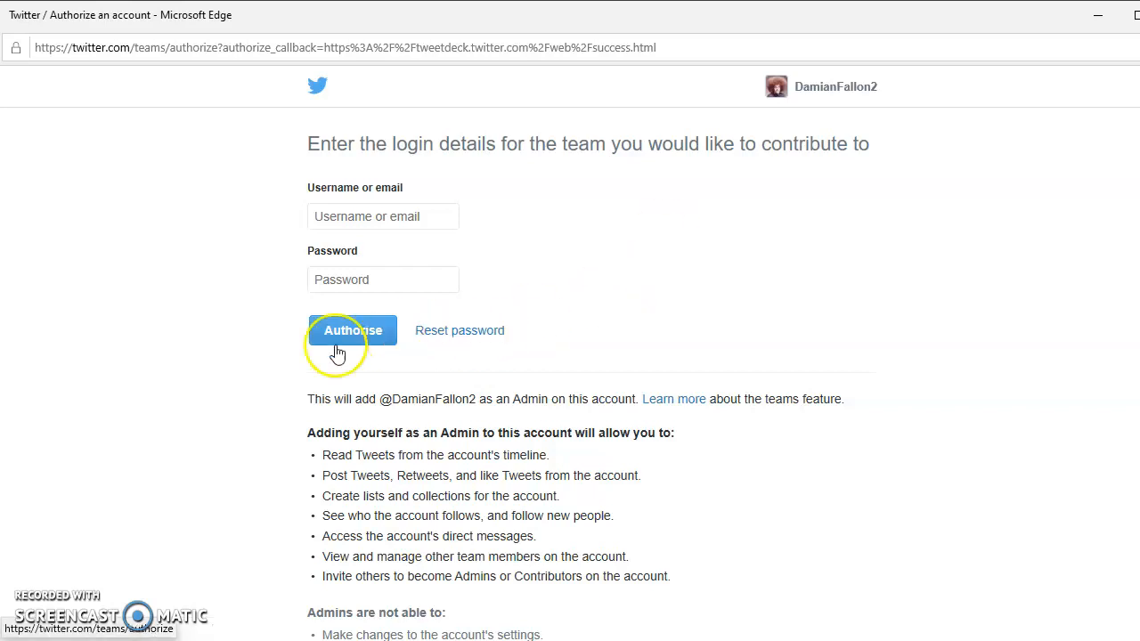
pyautogui.click(353, 329)
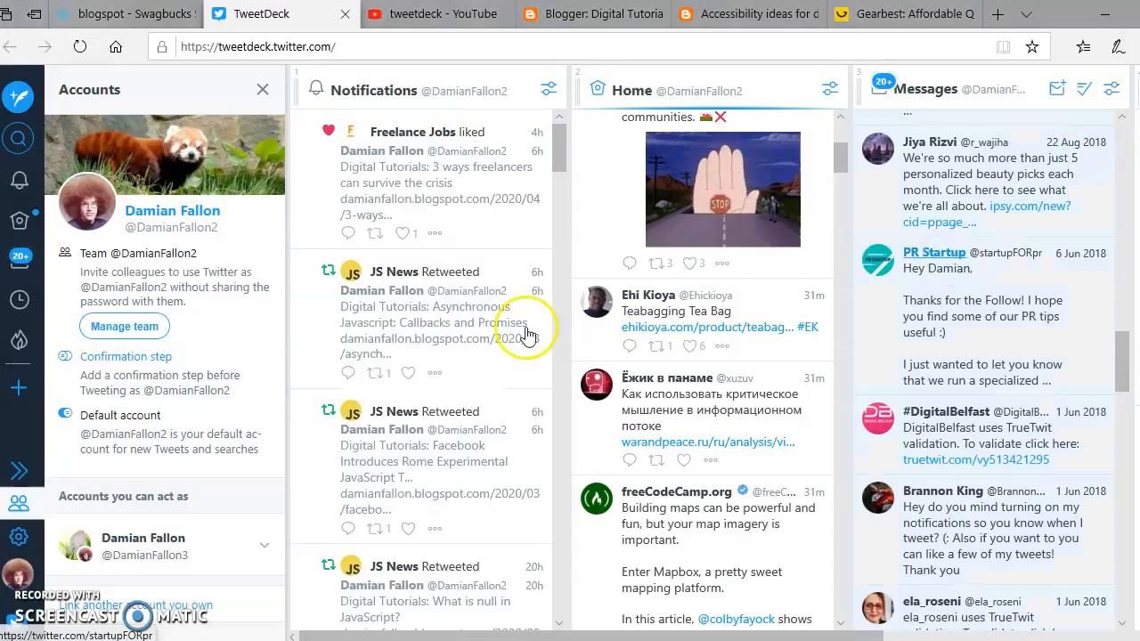
pyautogui.moveTo(413, 263)
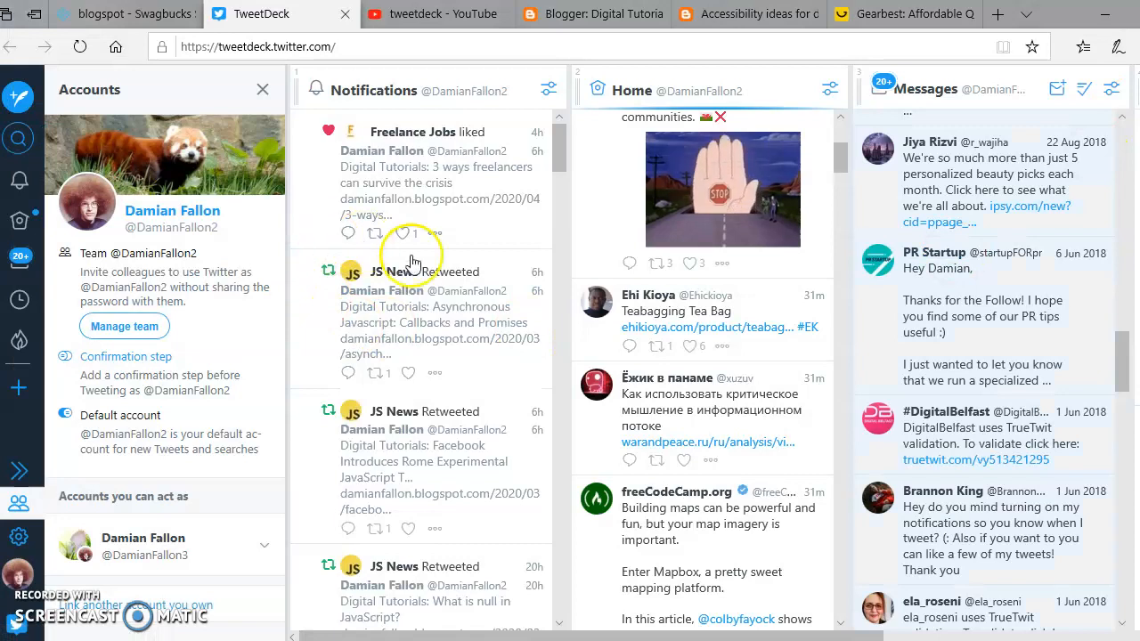
pyautogui.moveTo(420, 239)
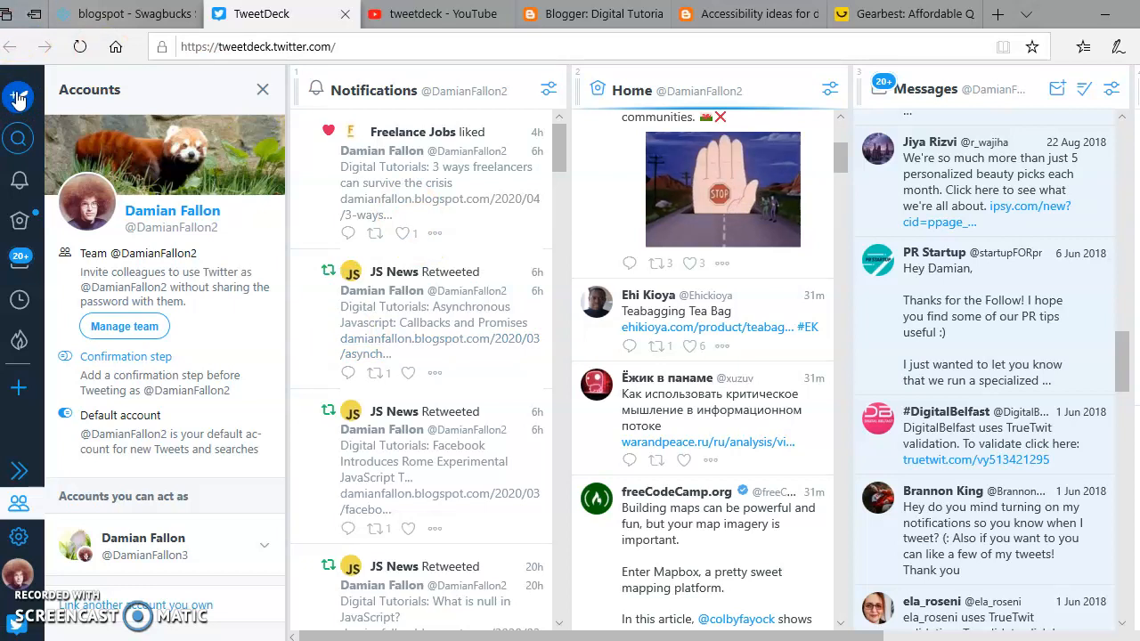
pyautogui.click(18, 96)
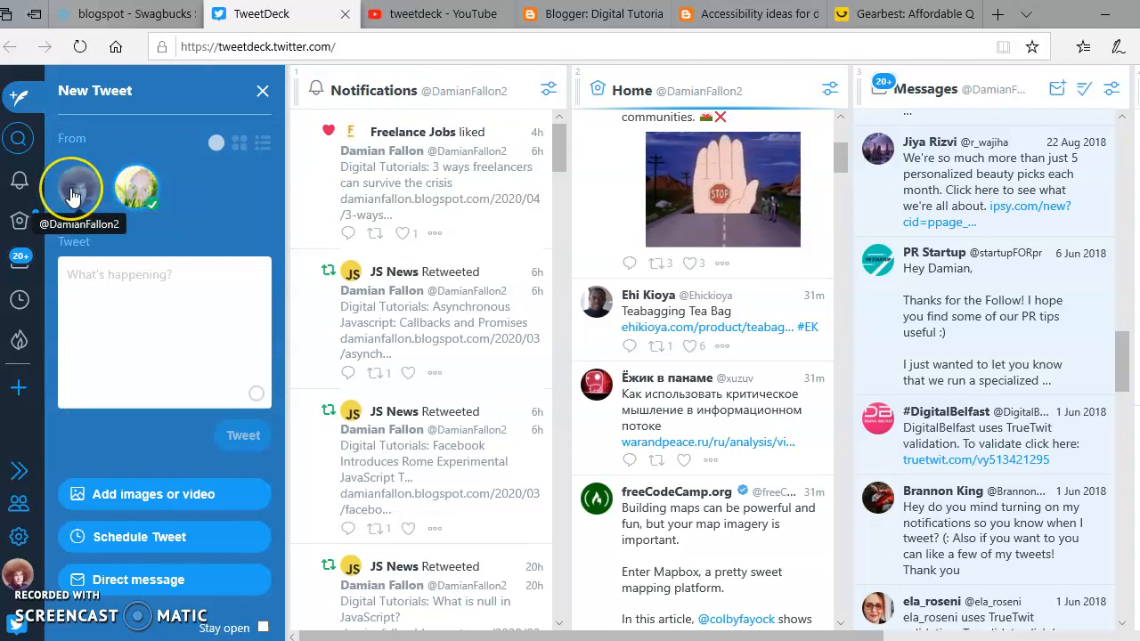
pyautogui.click(71, 187)
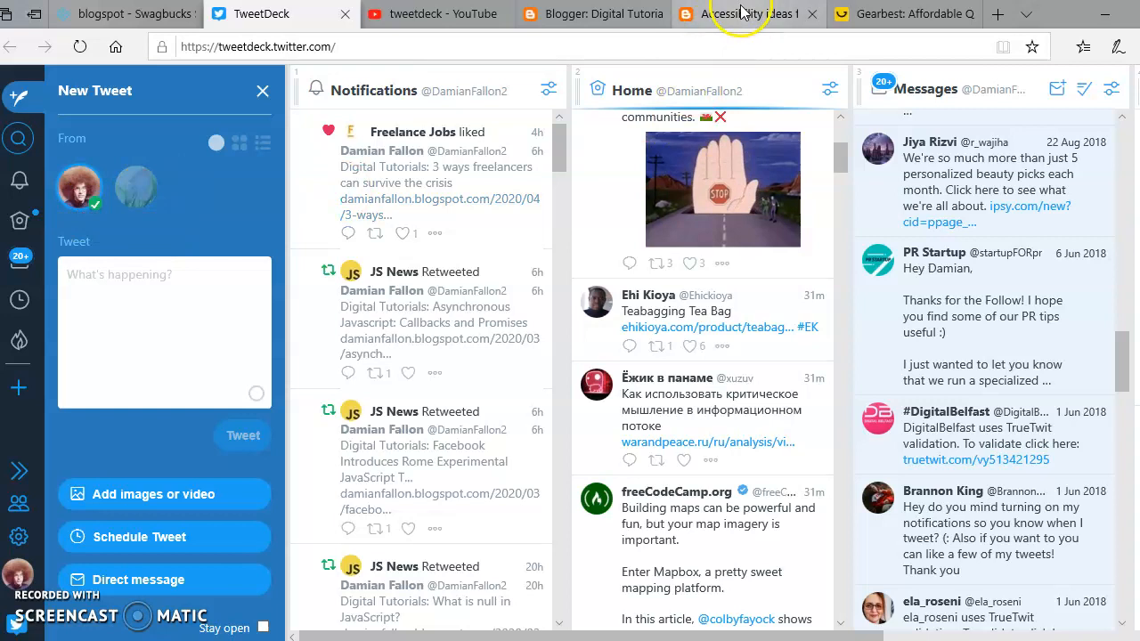
# Copy the accessibility post's title in Blogger, then land on the YouTube results tab
pyautogui.click(748, 14)
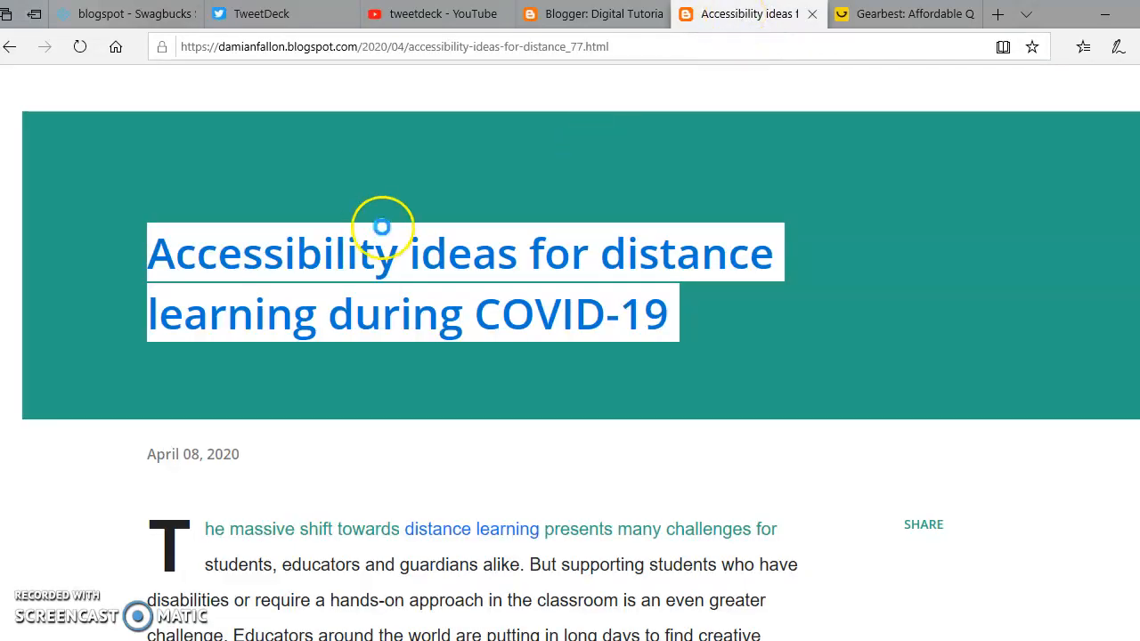
pyautogui.rightClick(401, 258)
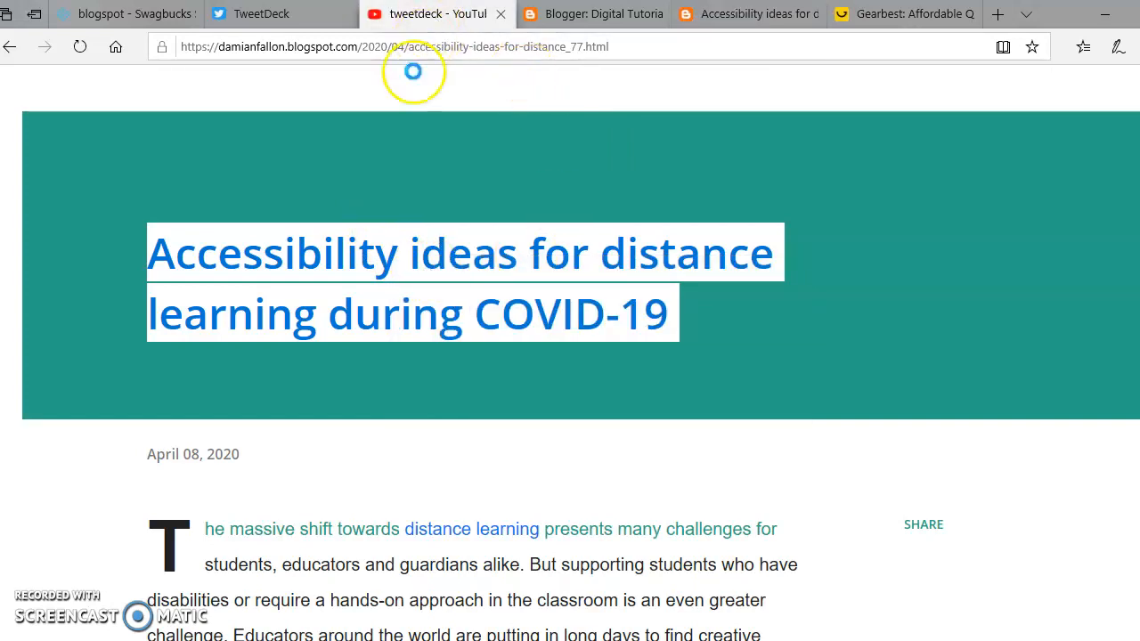
pyautogui.click(437, 14)
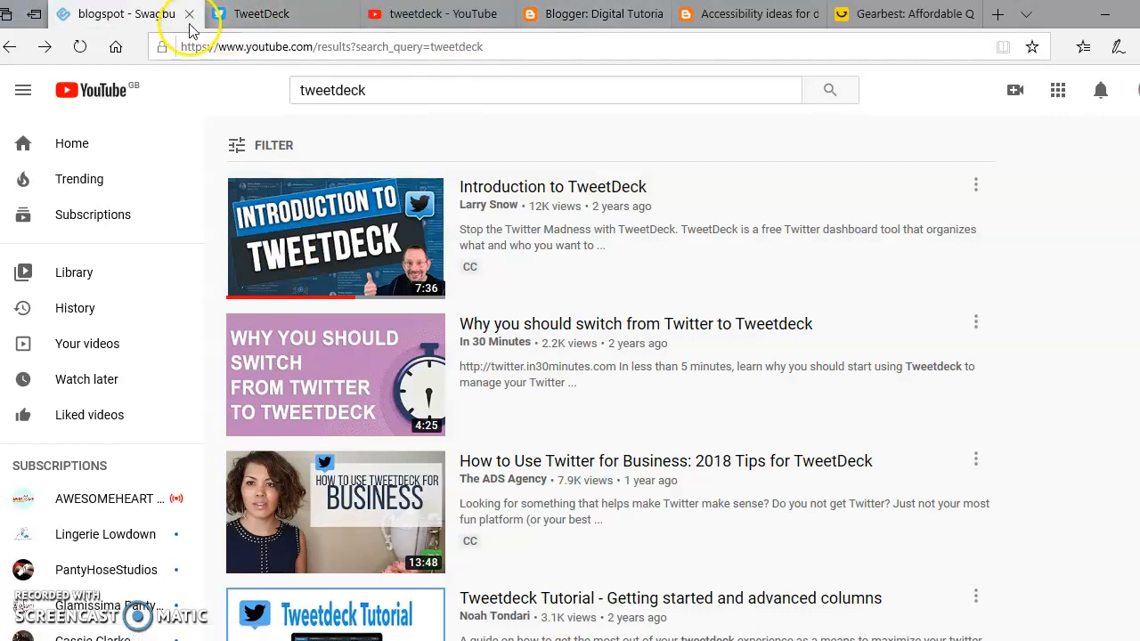
# Paste 'Accessibility ideas for distance learning during COVID-19' into the tweet text
pyautogui.click(260, 14)
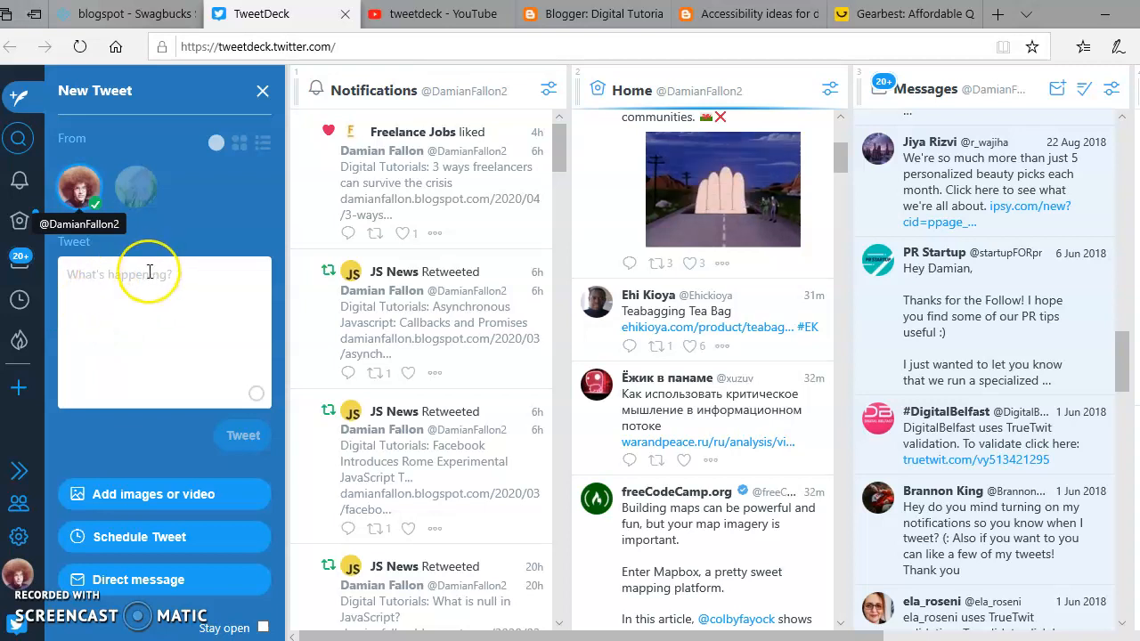
pyautogui.rightClick(150, 274)
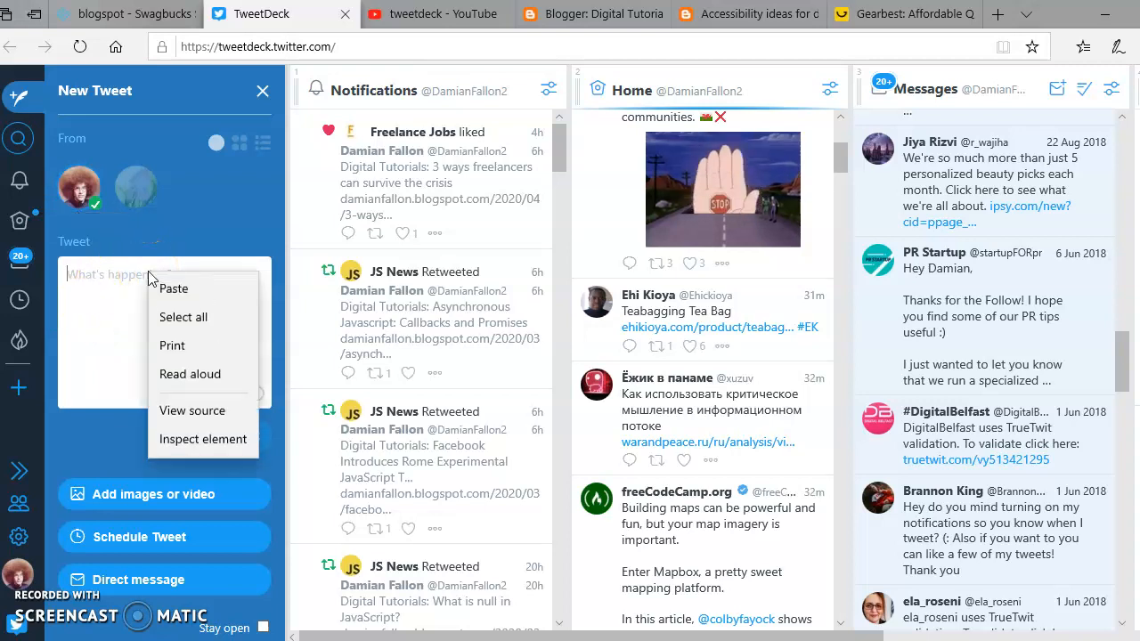
pyautogui.moveTo(173, 289)
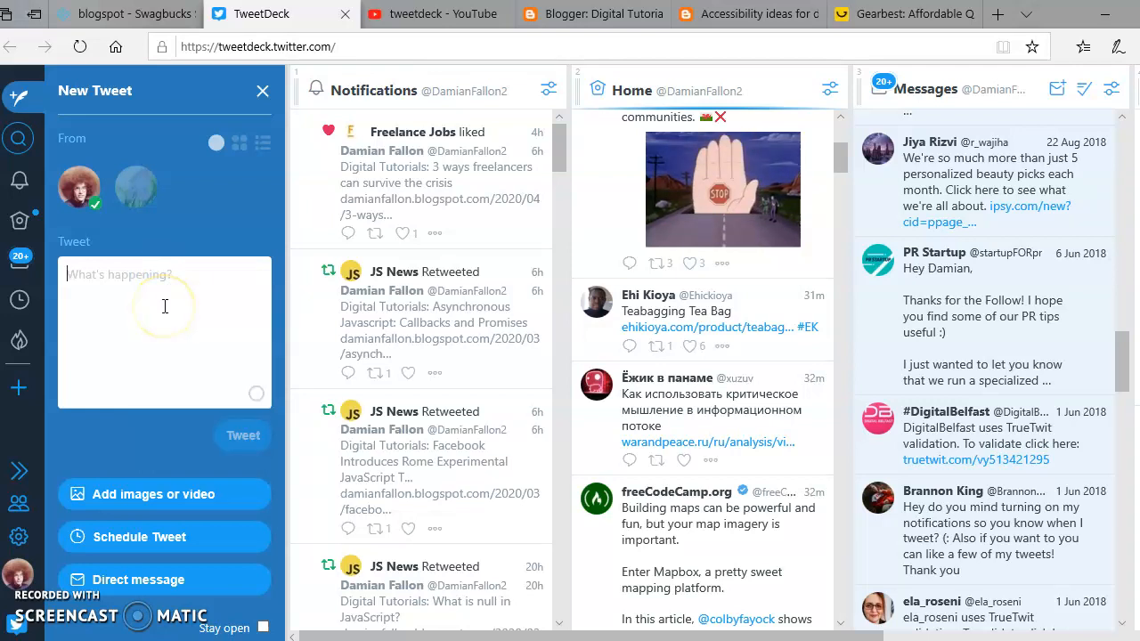
pyautogui.write('Accessibility ideas for distance learning during COVID-19')
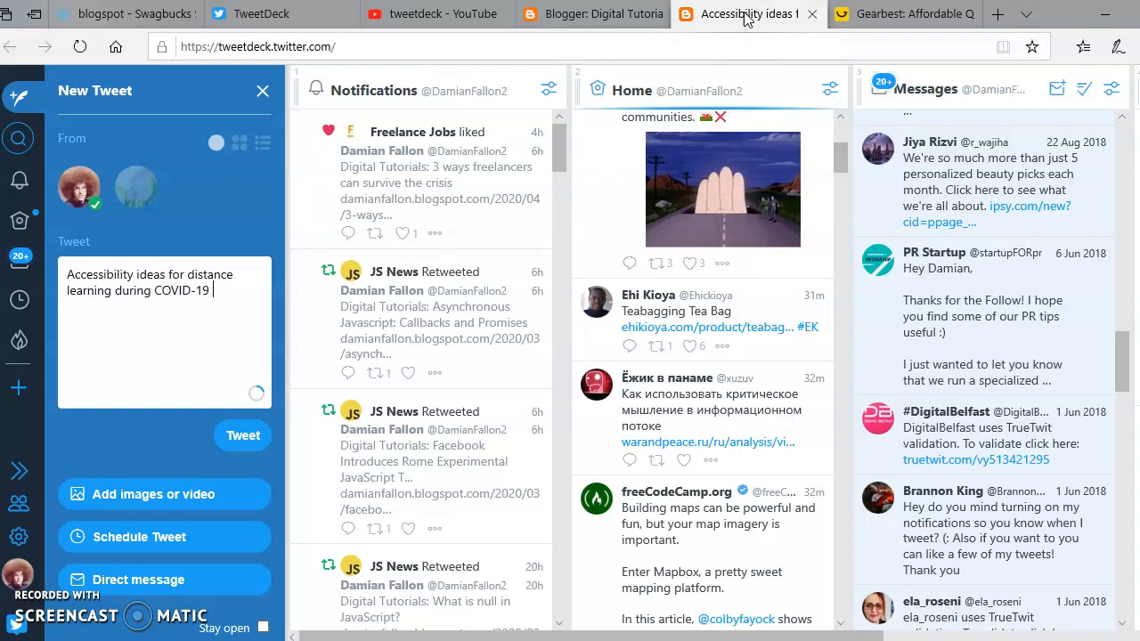
# Copy the Blogger post's URL from the address bar and return to the TweetDeck tab
pyautogui.click(746, 14)
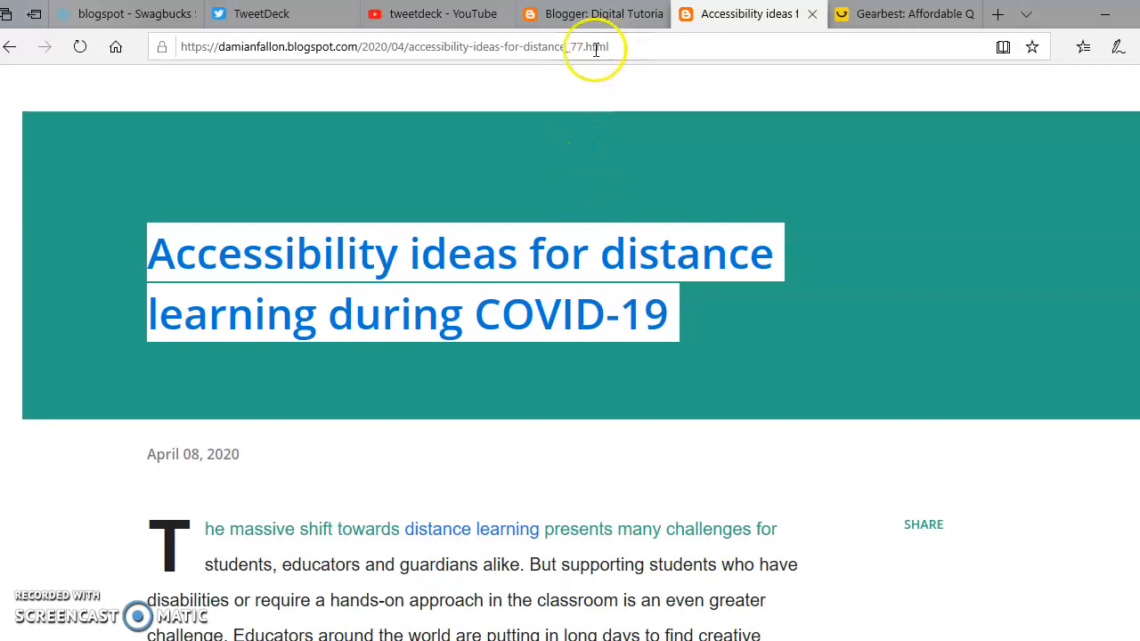
pyautogui.click(392, 46)
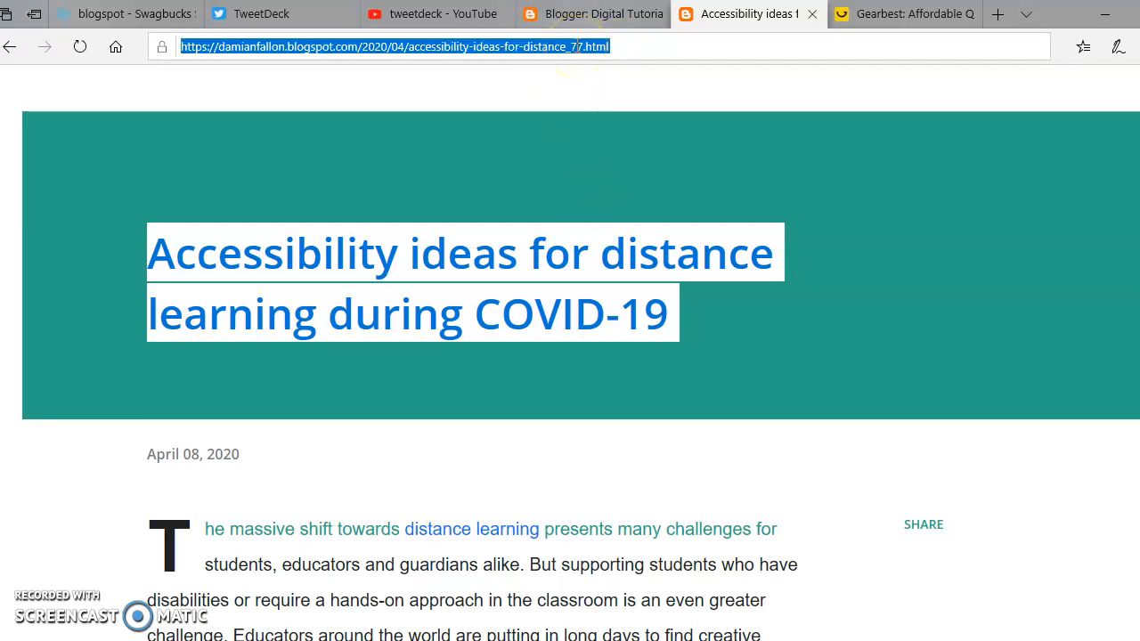
pyautogui.click(392, 46)
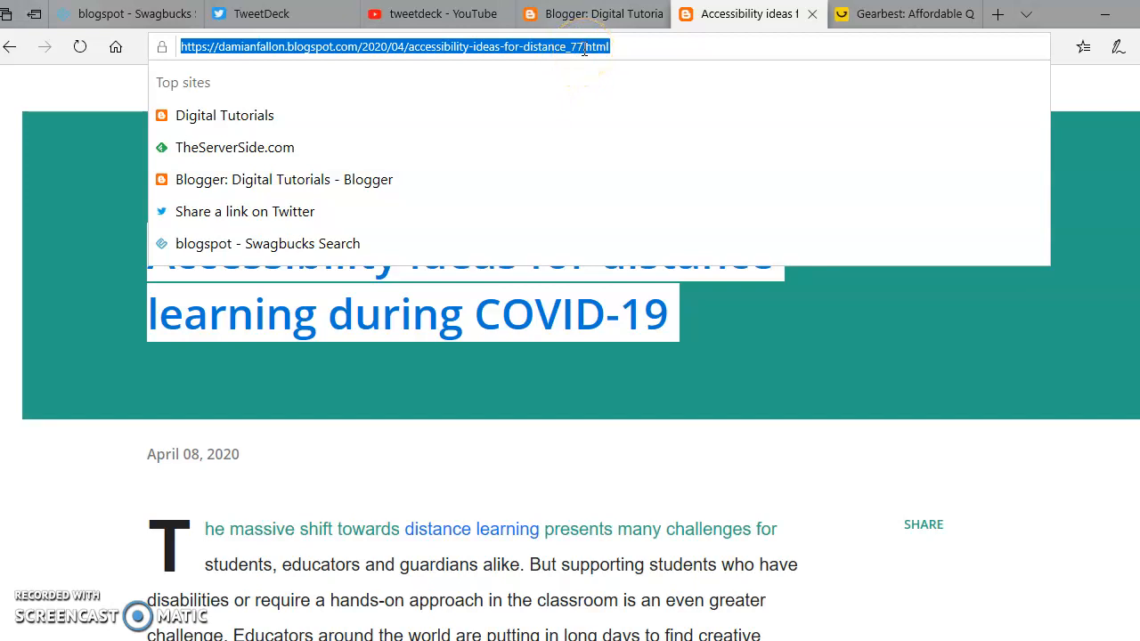
pyautogui.moveTo(436, 47)
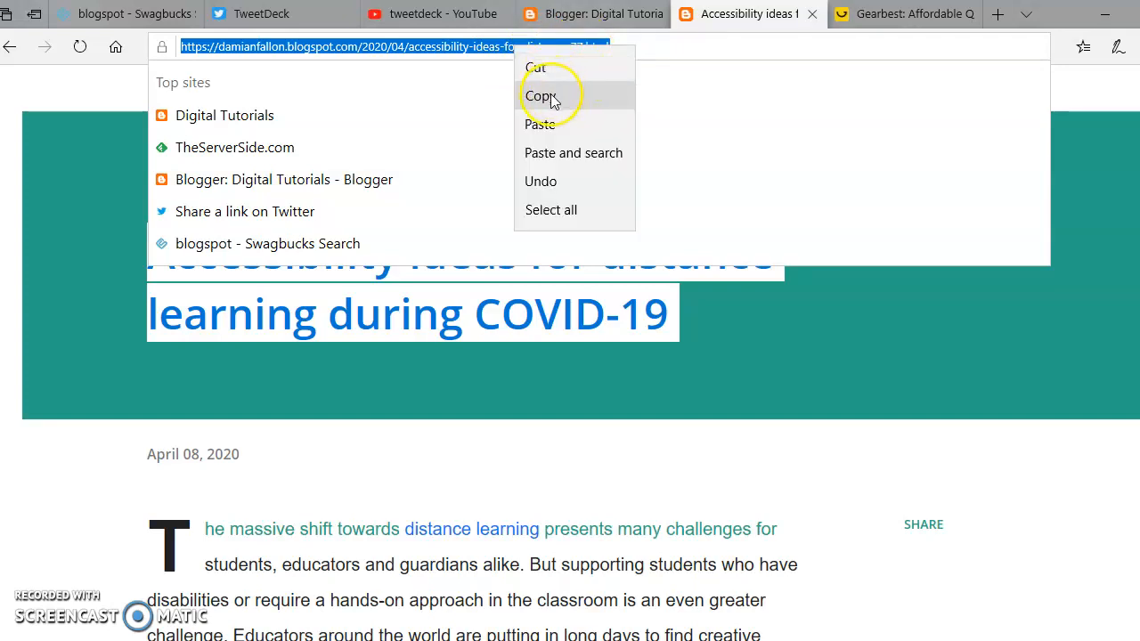
pyautogui.moveTo(299, 25)
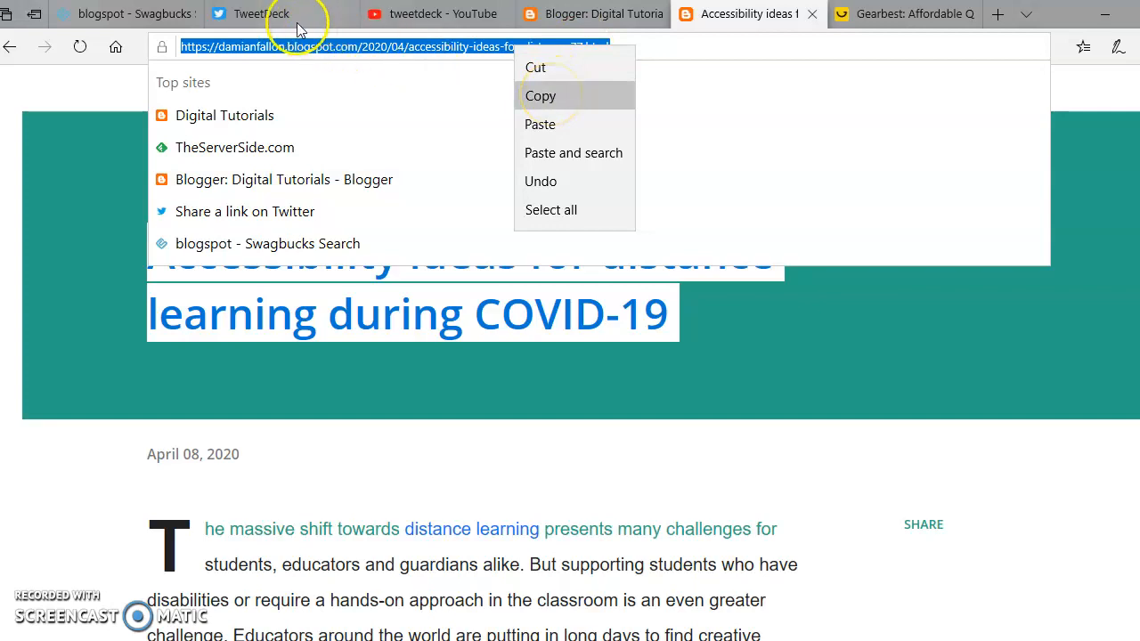
pyautogui.click(541, 96)
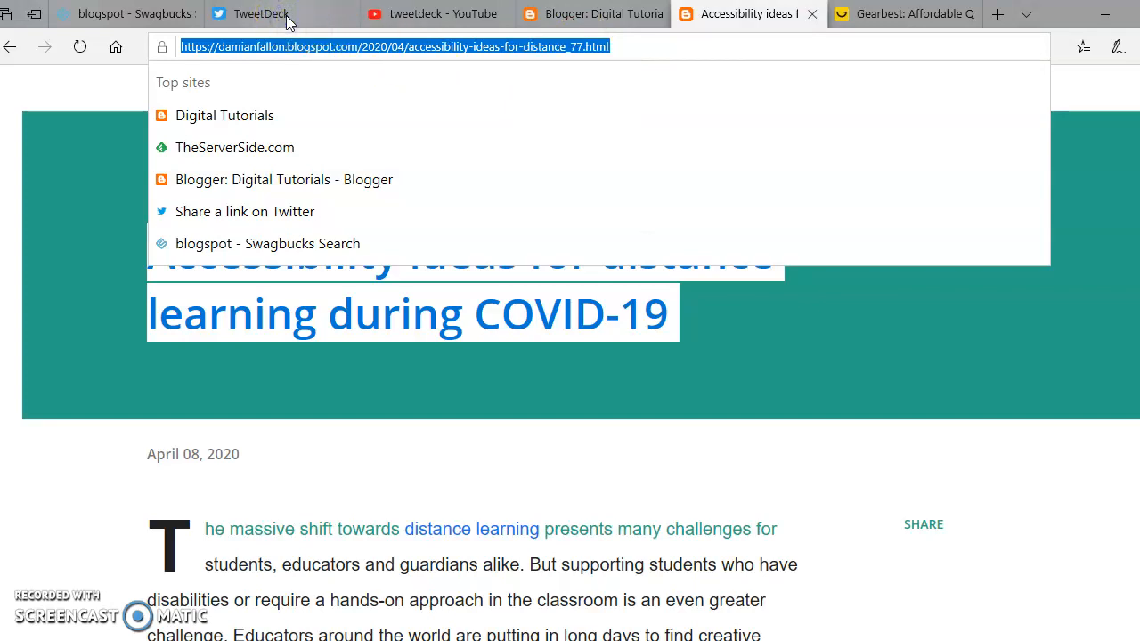
pyautogui.moveTo(260, 114)
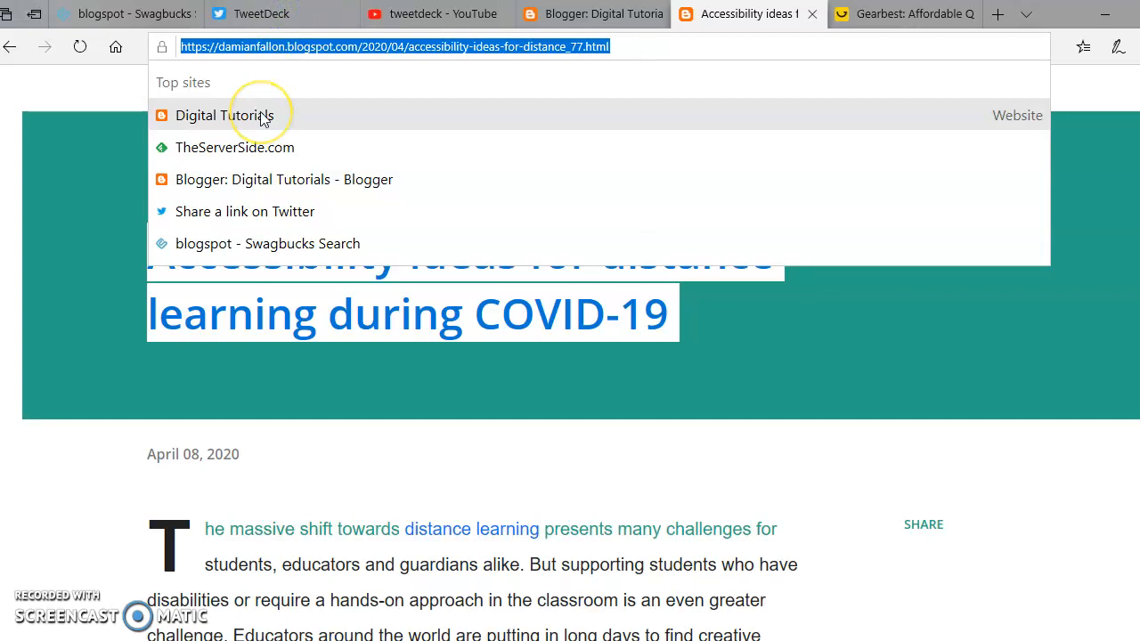
pyautogui.moveTo(258, 67)
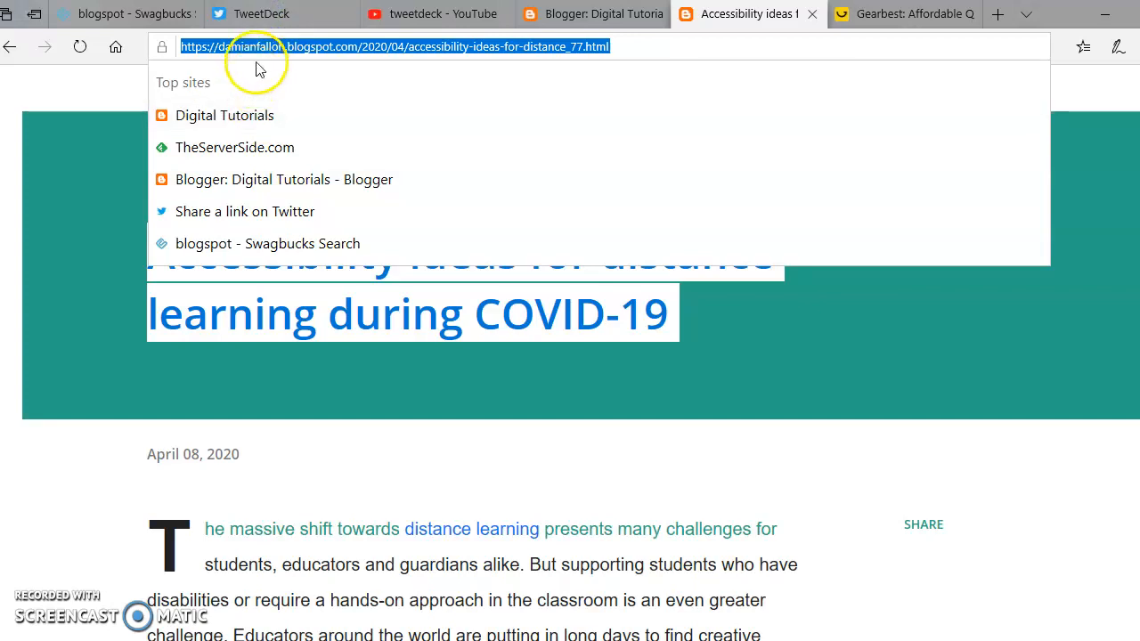
pyautogui.click(260, 15)
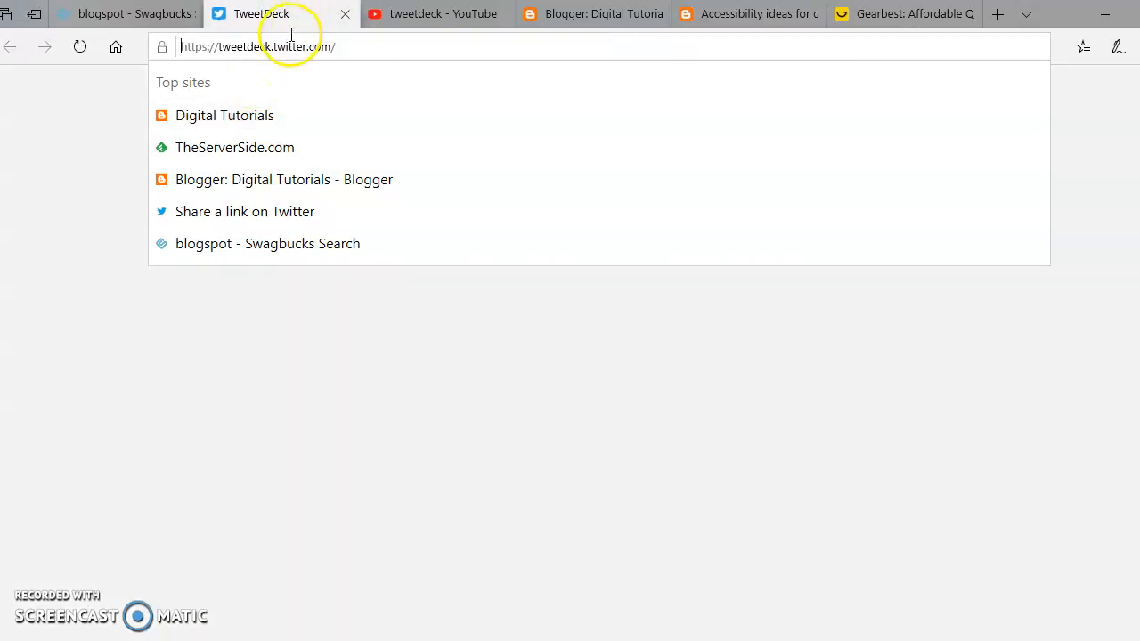
pyautogui.press('Return')
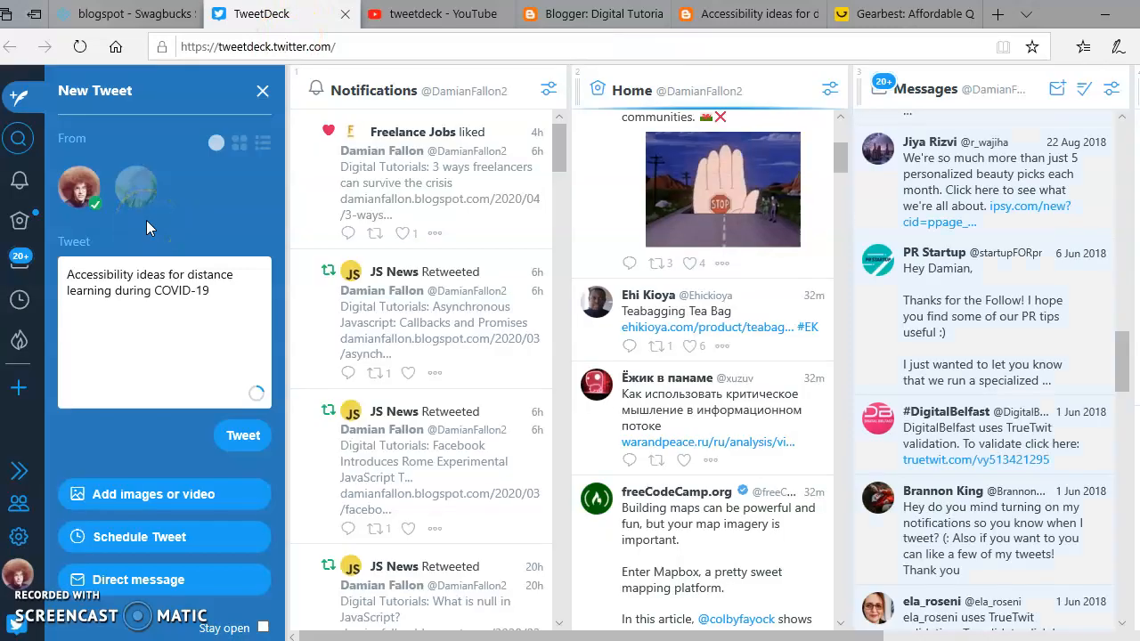
pyautogui.moveTo(300, 336)
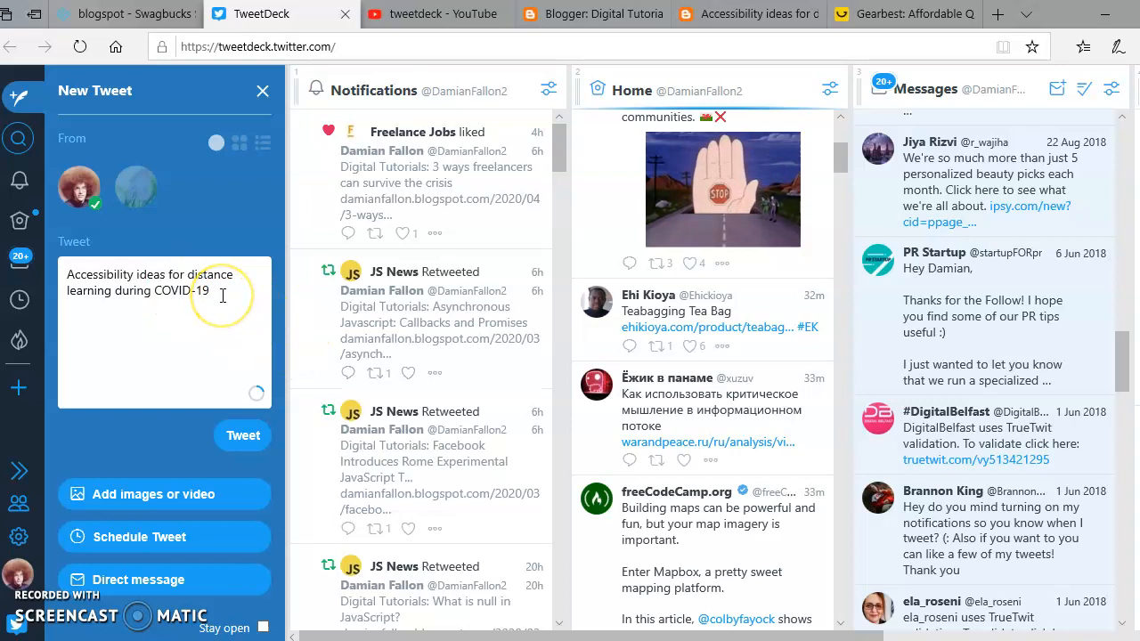
pyautogui.rightClick(223, 294)
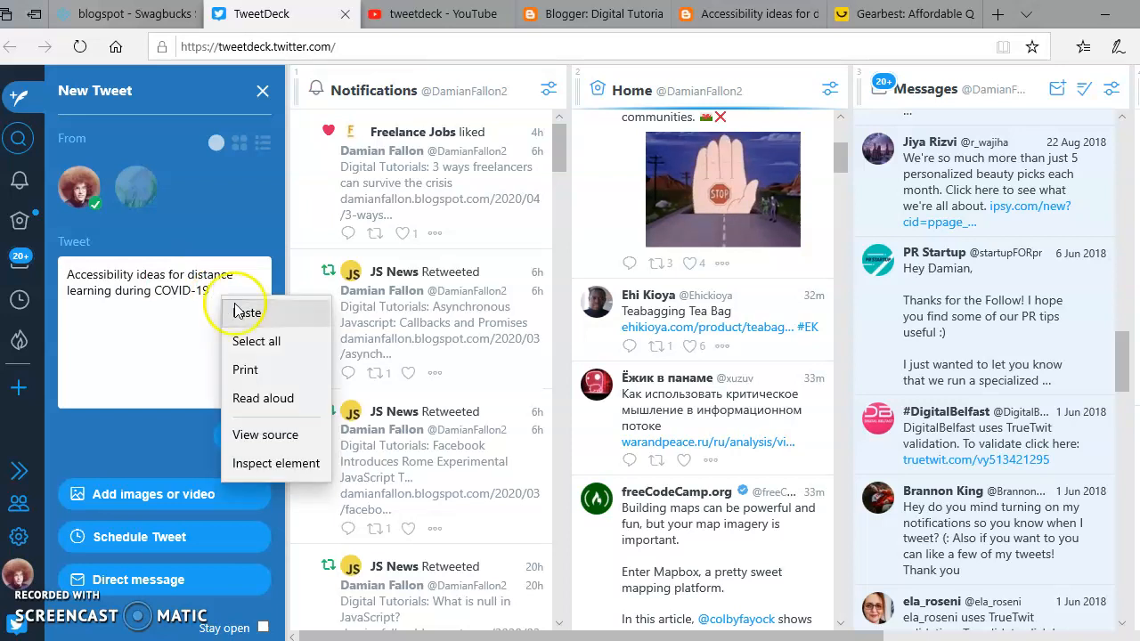
pyautogui.click(246, 313)
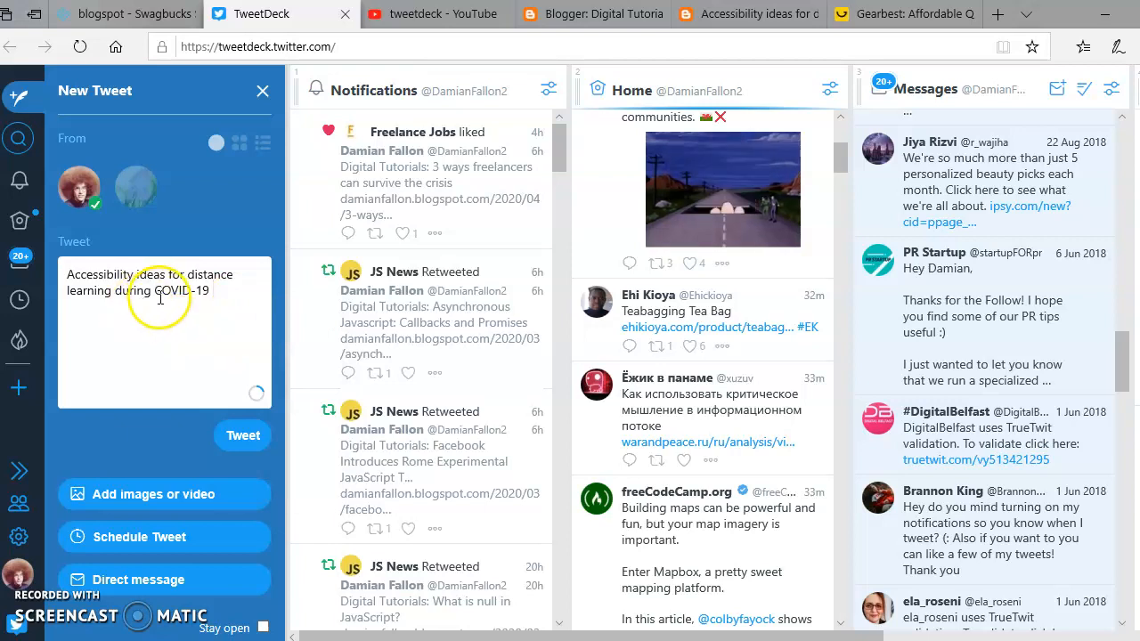
pyautogui.write('https://damianfallon.blogspot.com/2020/04/accessibility-ideas-for-distance_77.html')
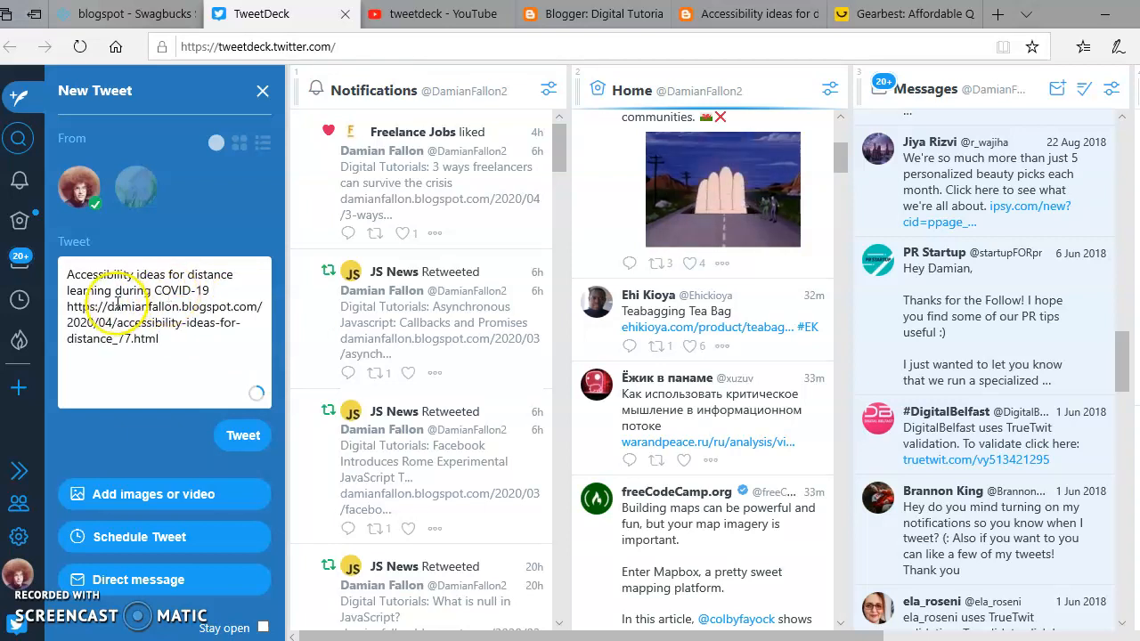
pyautogui.moveTo(187, 414)
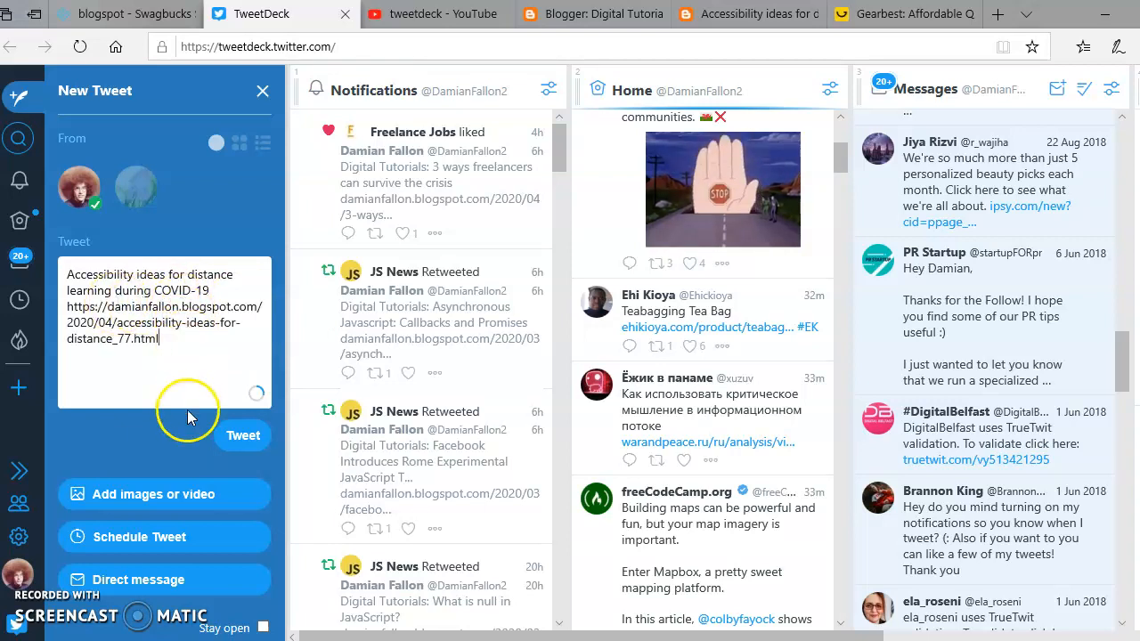
pyautogui.moveTo(174, 454)
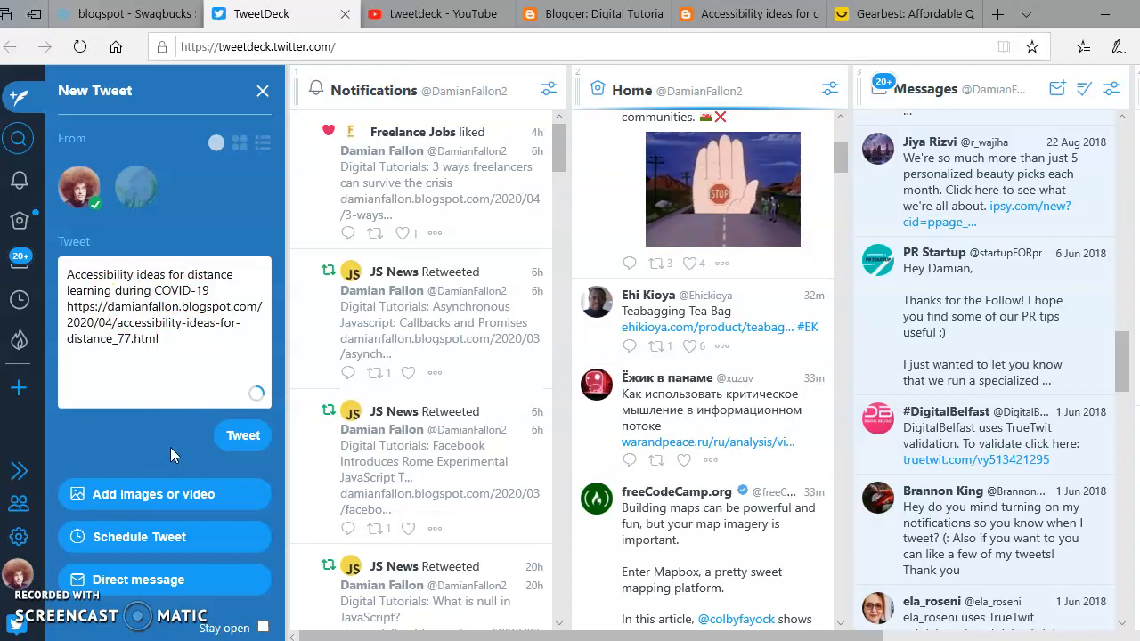
pyautogui.moveTo(174, 495)
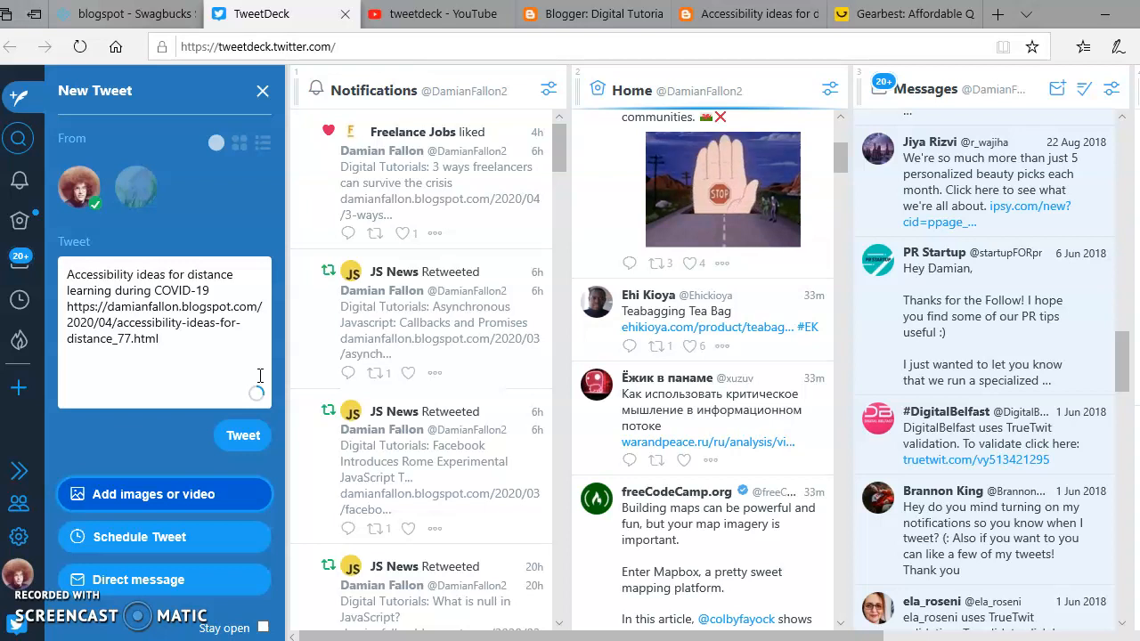
pyautogui.moveTo(157, 490)
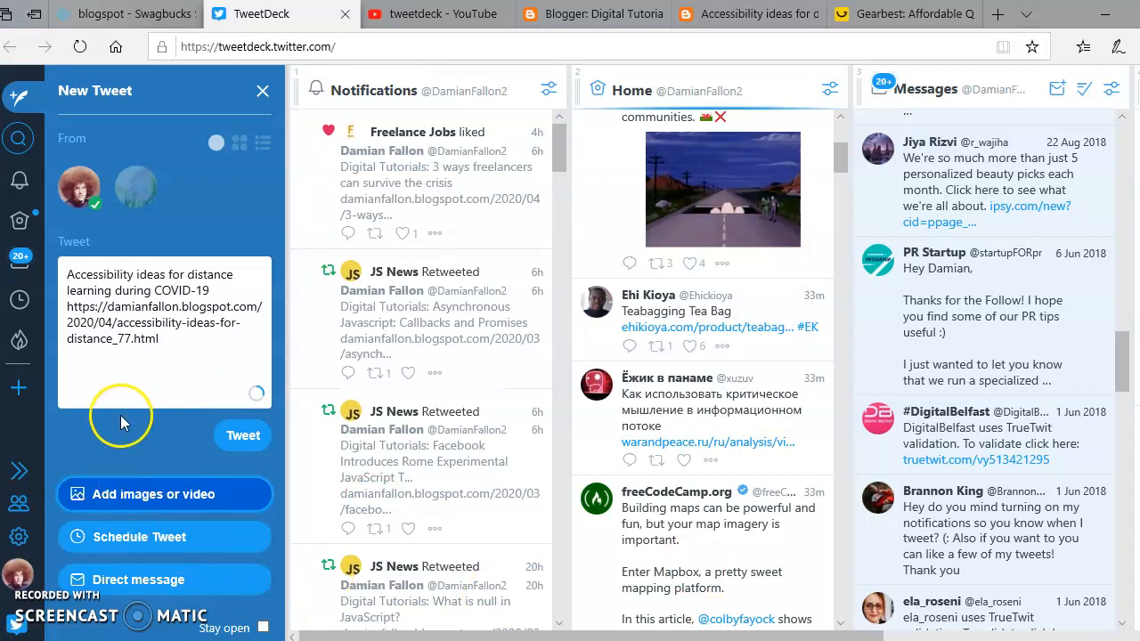
pyautogui.moveTo(152, 499)
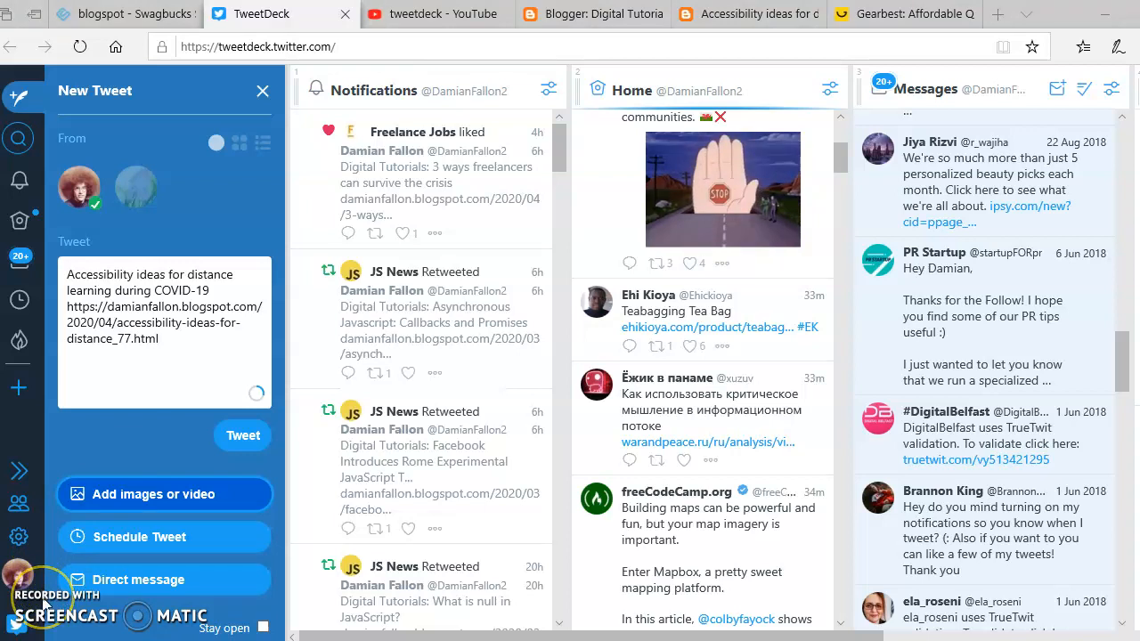
# Attach the 'cv' coronavirus picture from Pictures to the tweet
pyautogui.click(153, 495)
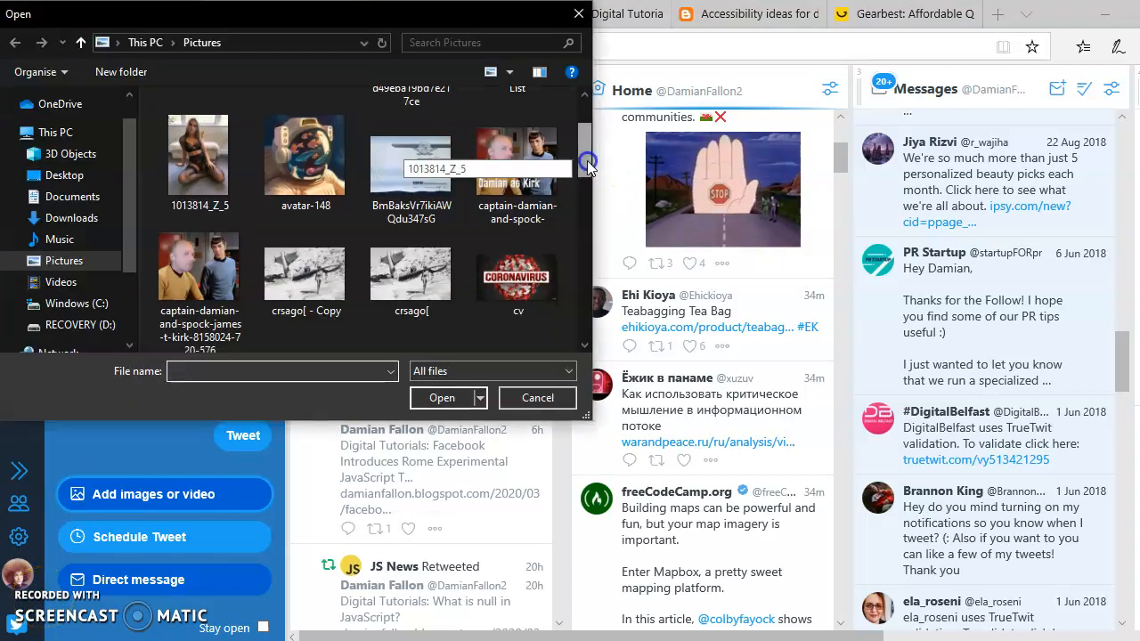
pyautogui.scroll(-3)
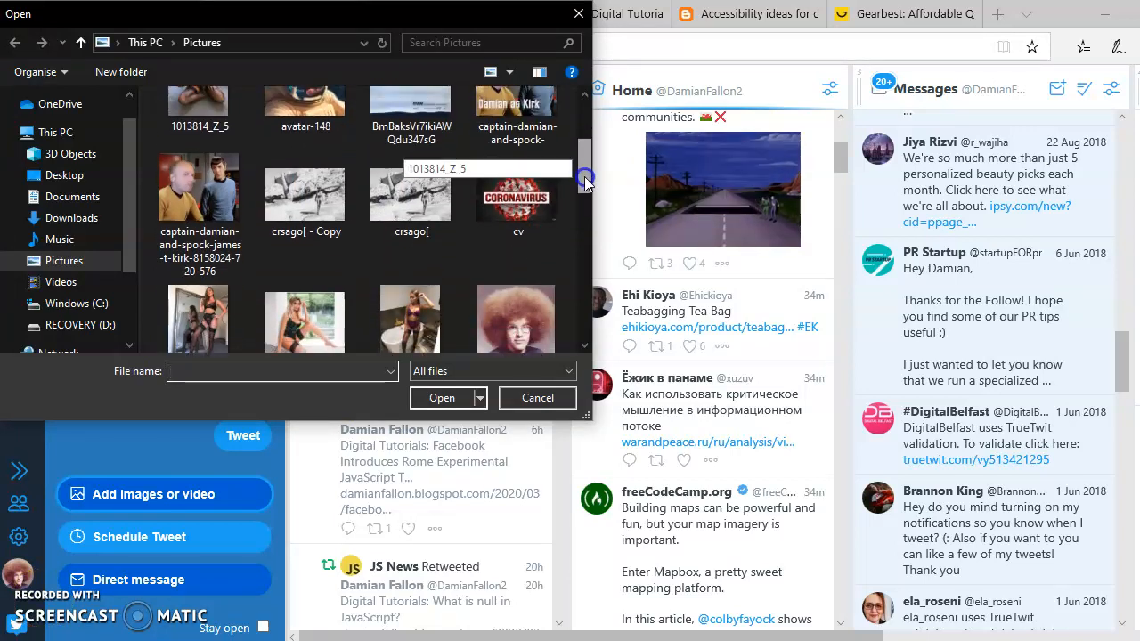
pyautogui.click(517, 263)
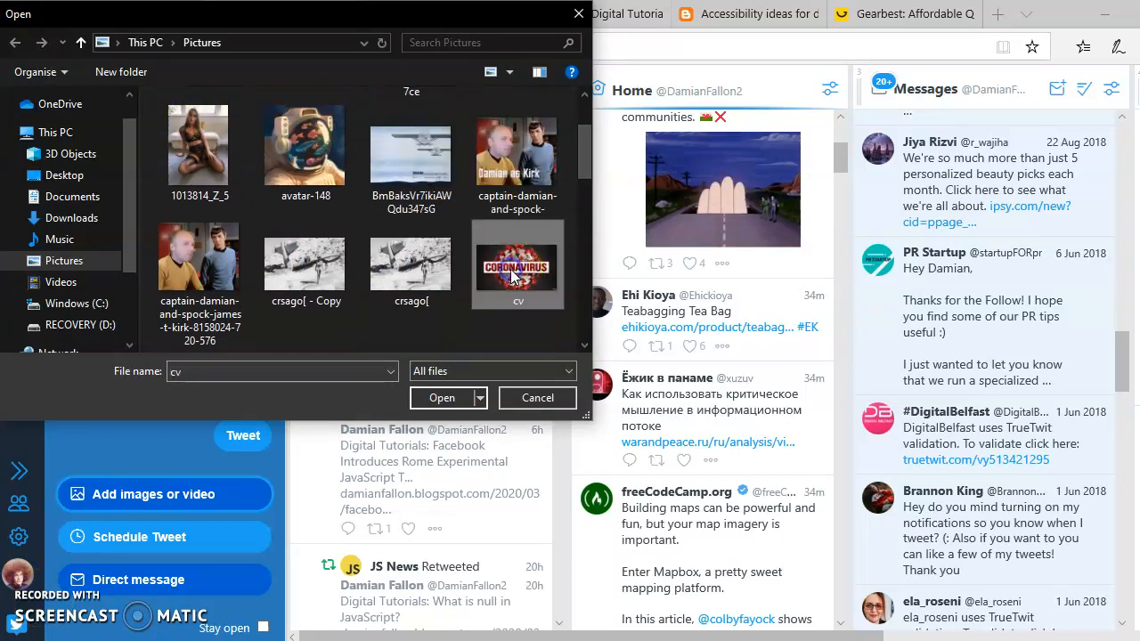
pyautogui.click(441, 398)
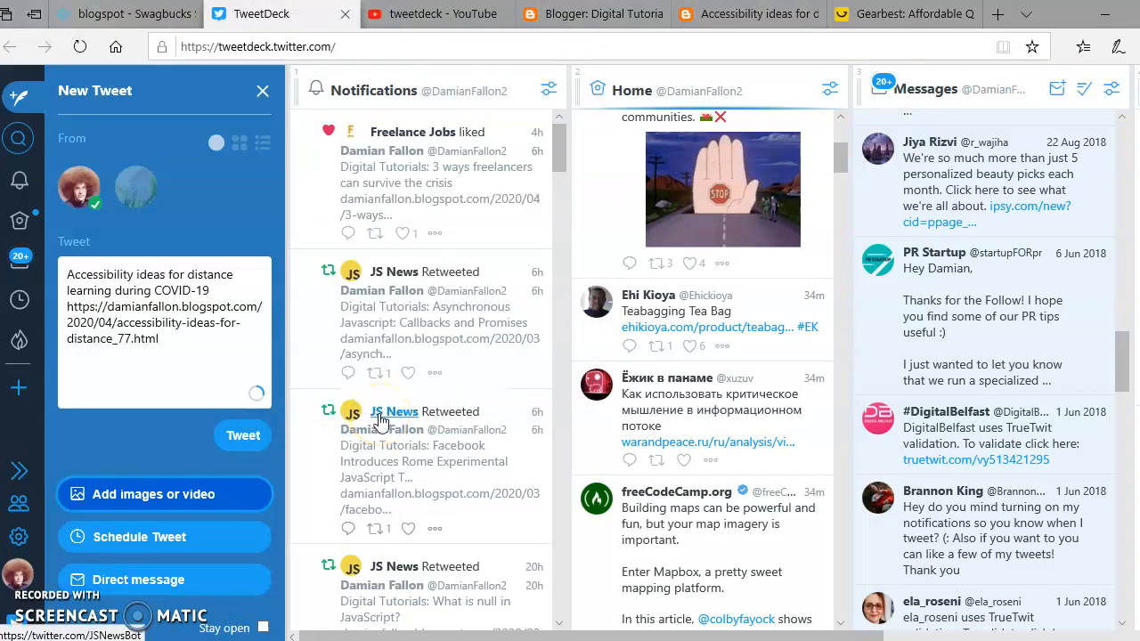
# Let the 'cv' picture thumbnail load under the tweet's title and link
pyautogui.click(153, 494)
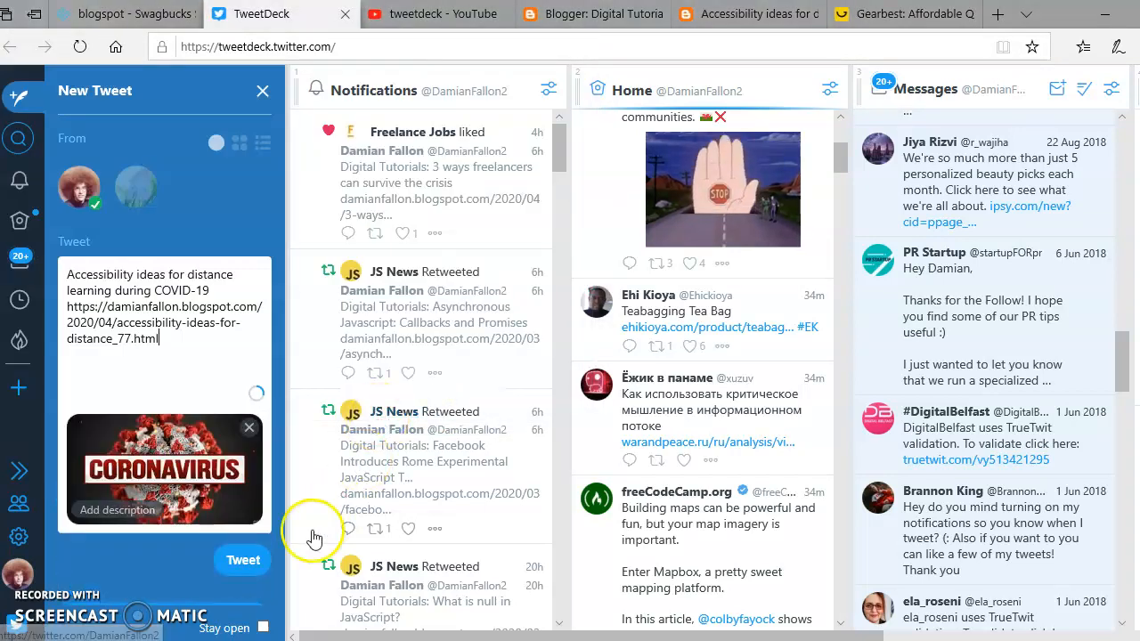
pyautogui.moveTo(228, 463)
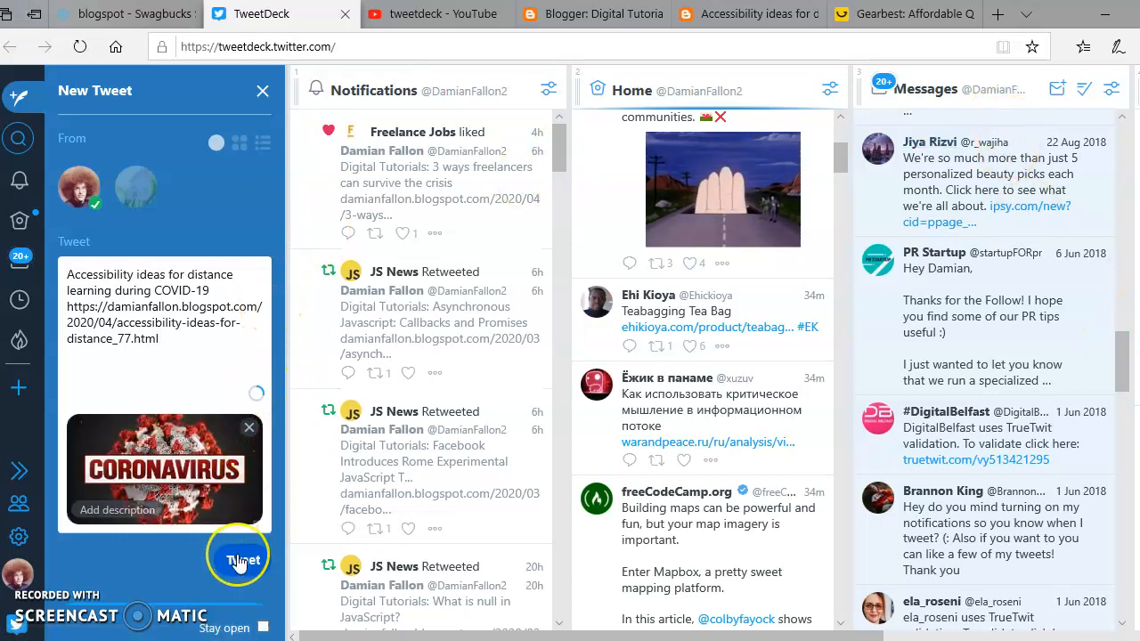
pyautogui.moveTo(285, 311)
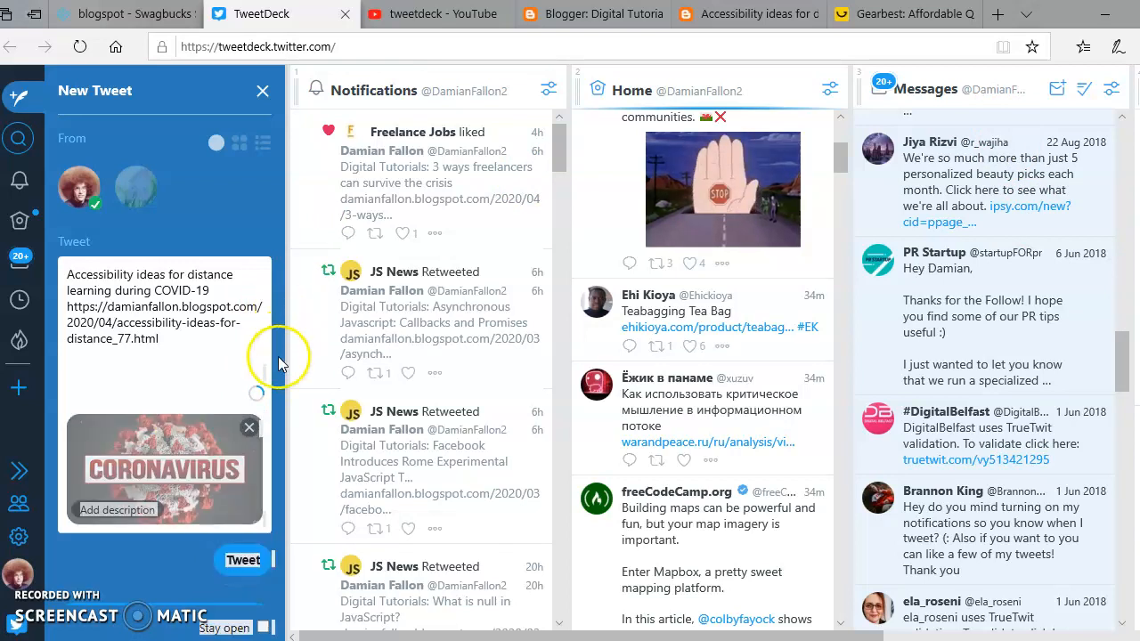
pyautogui.moveTo(105, 570)
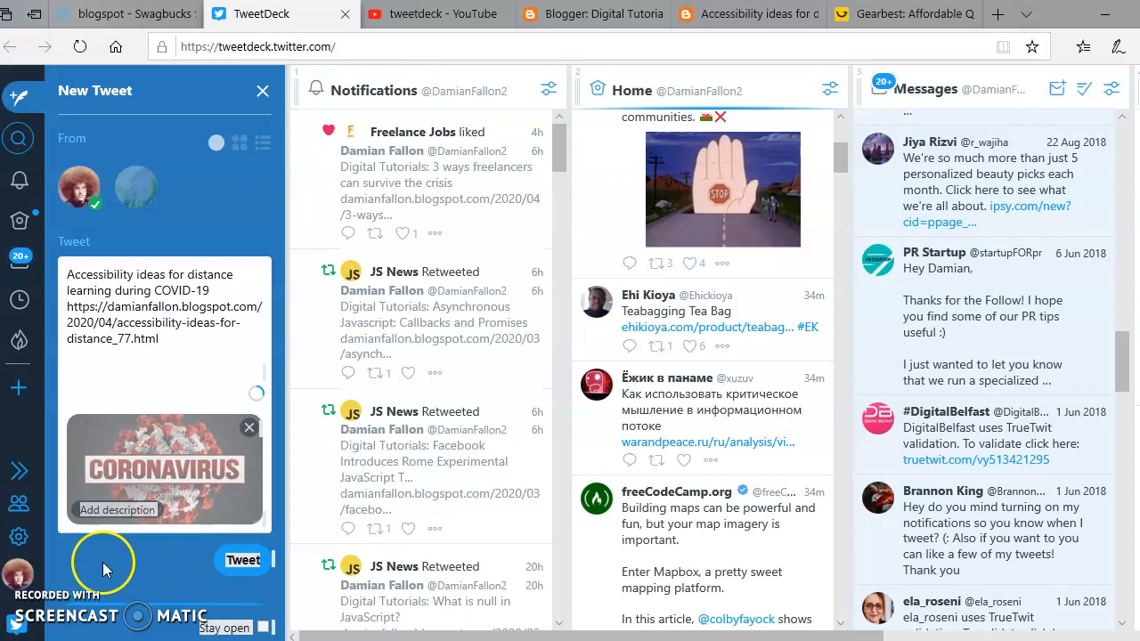
pyautogui.moveTo(307, 232)
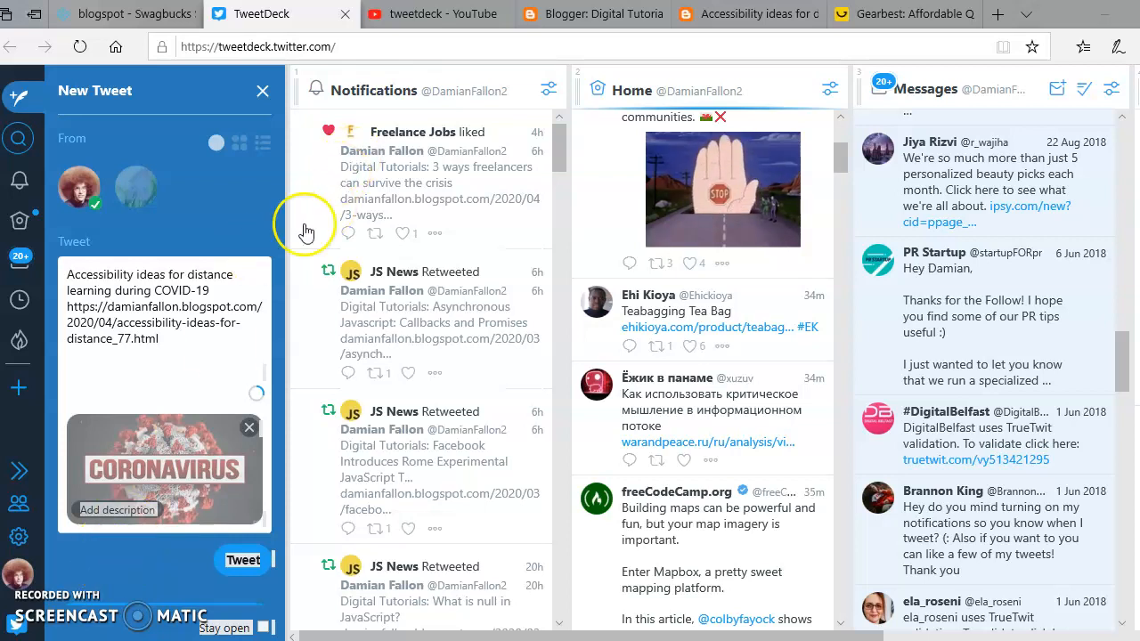
pyautogui.moveTo(284, 347)
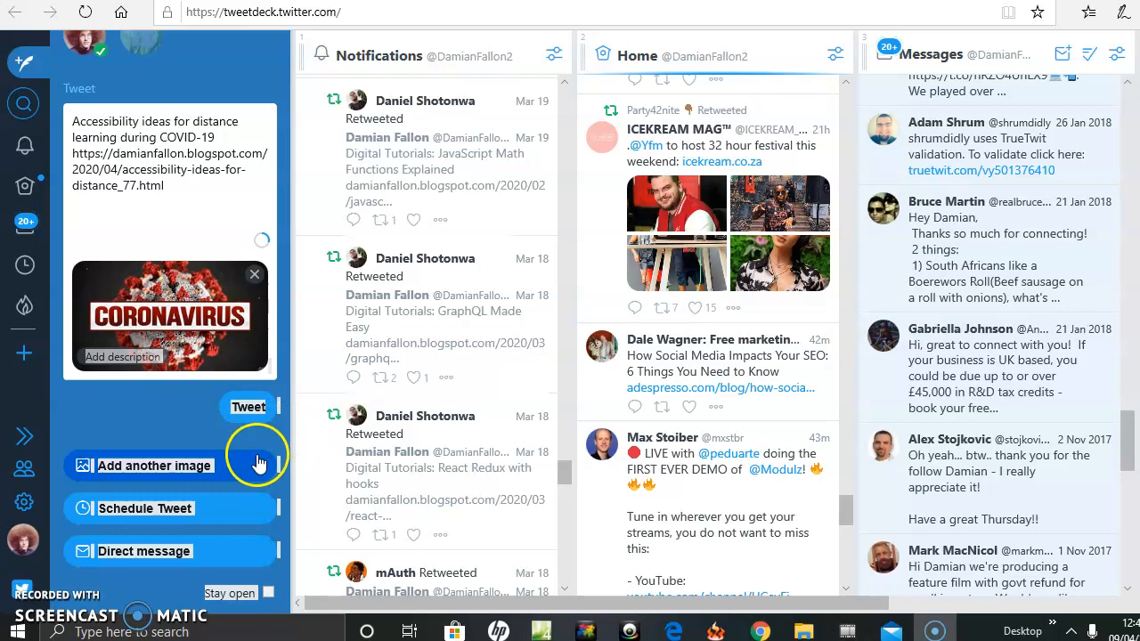
pyautogui.moveTo(129, 465)
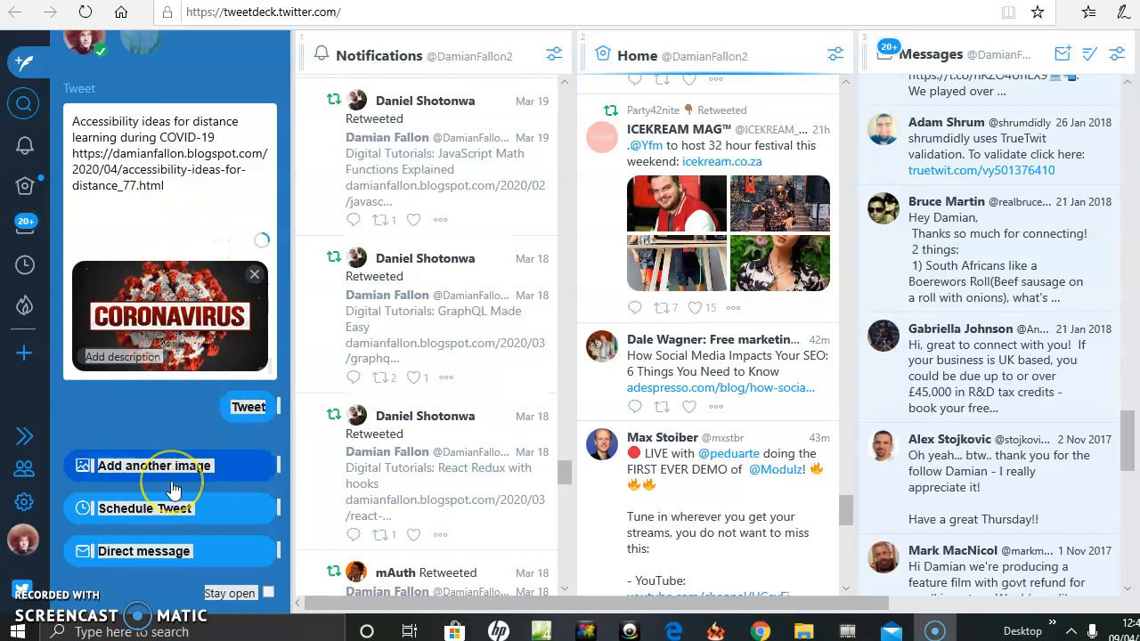
pyautogui.moveTo(232, 433)
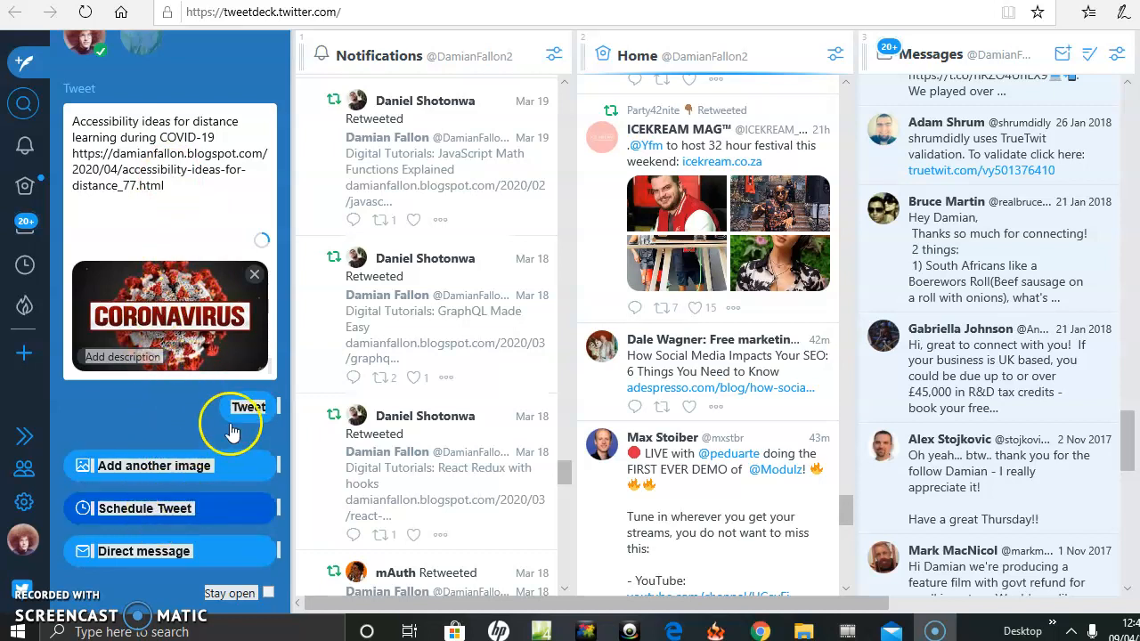
pyautogui.moveTo(186, 509)
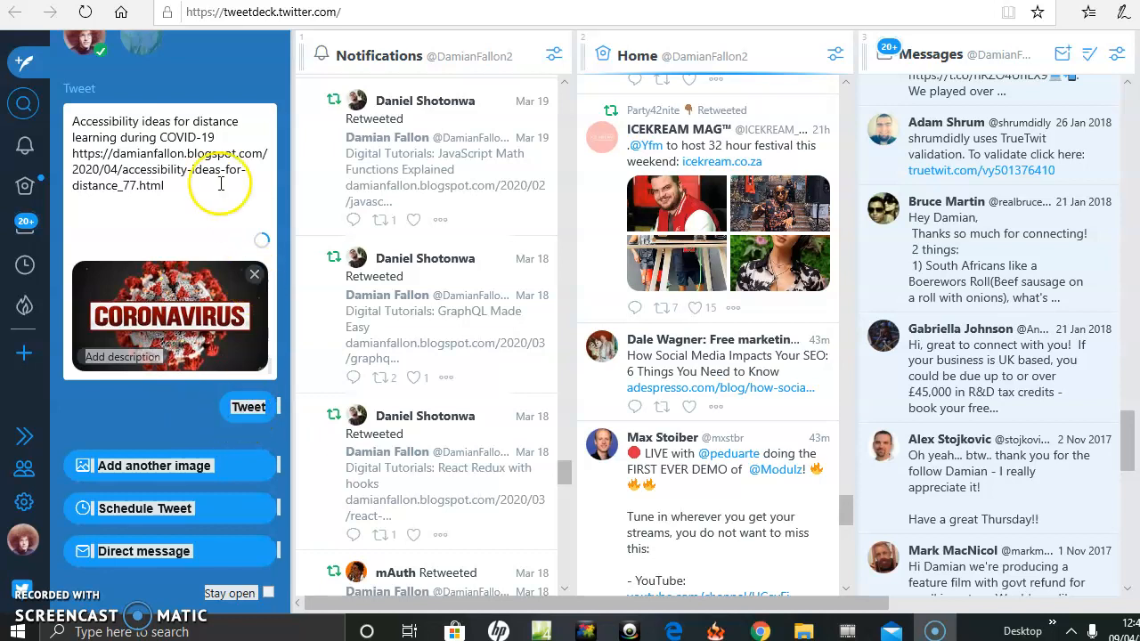
pyautogui.moveTo(247, 406)
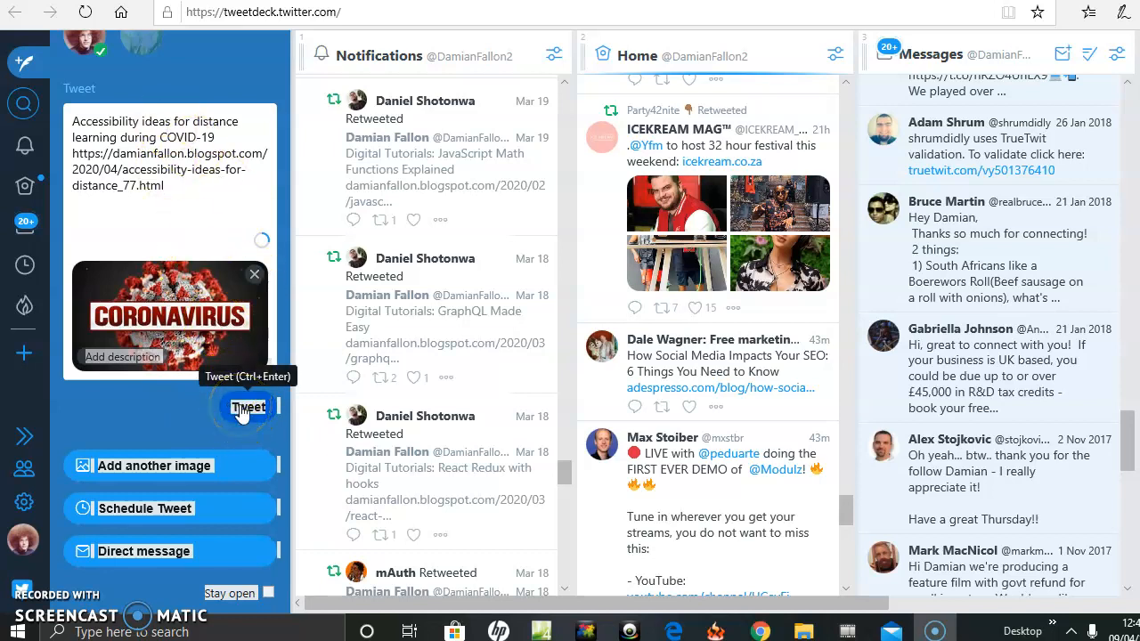
# Send the tweet with the accessibility post link and coronavirus picture
pyautogui.click(248, 406)
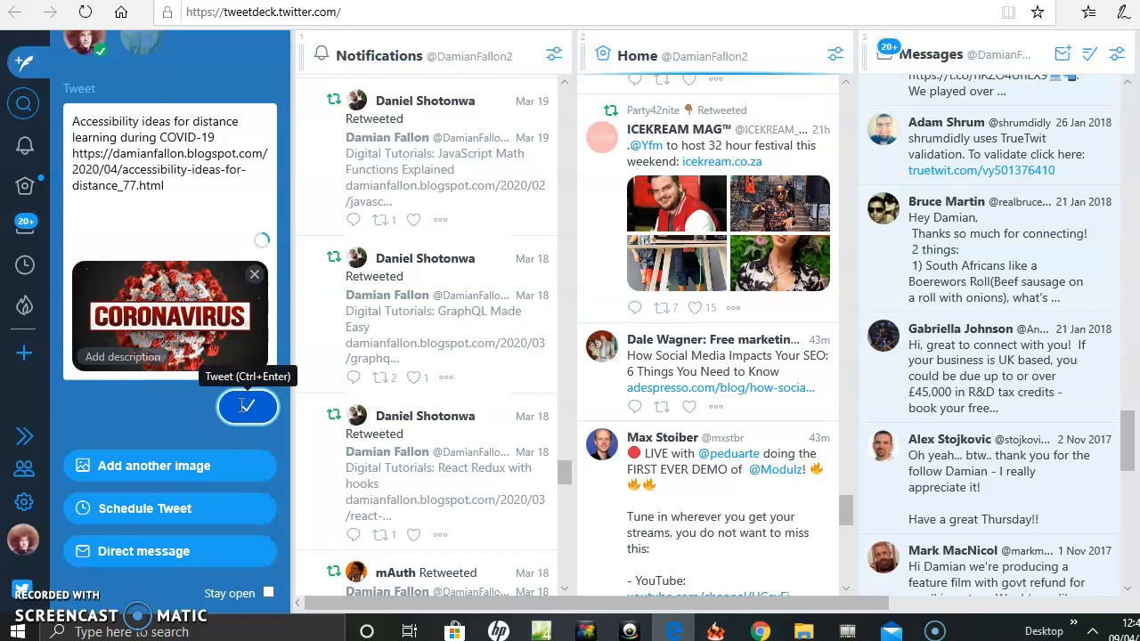
pyautogui.click(248, 406)
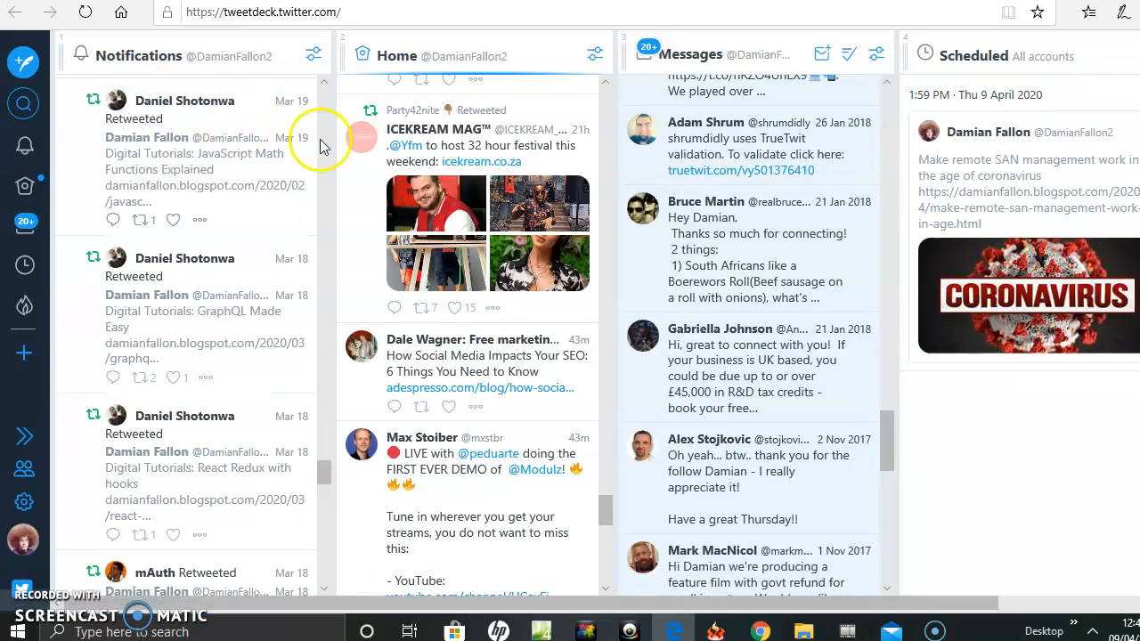
pyautogui.moveTo(363, 192)
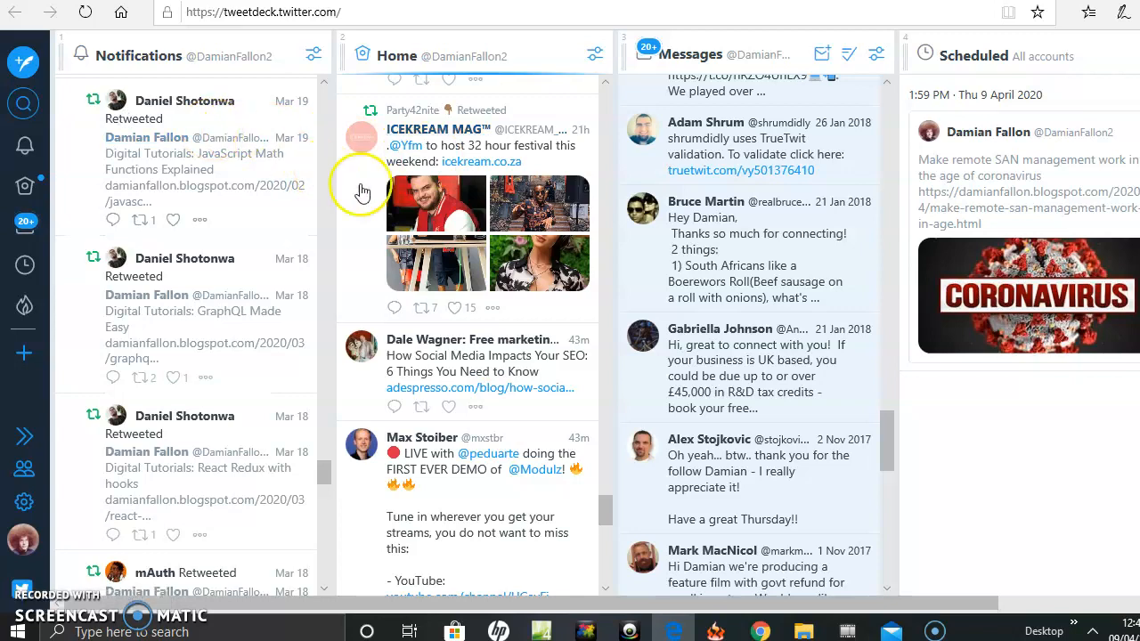
pyautogui.moveTo(25, 62)
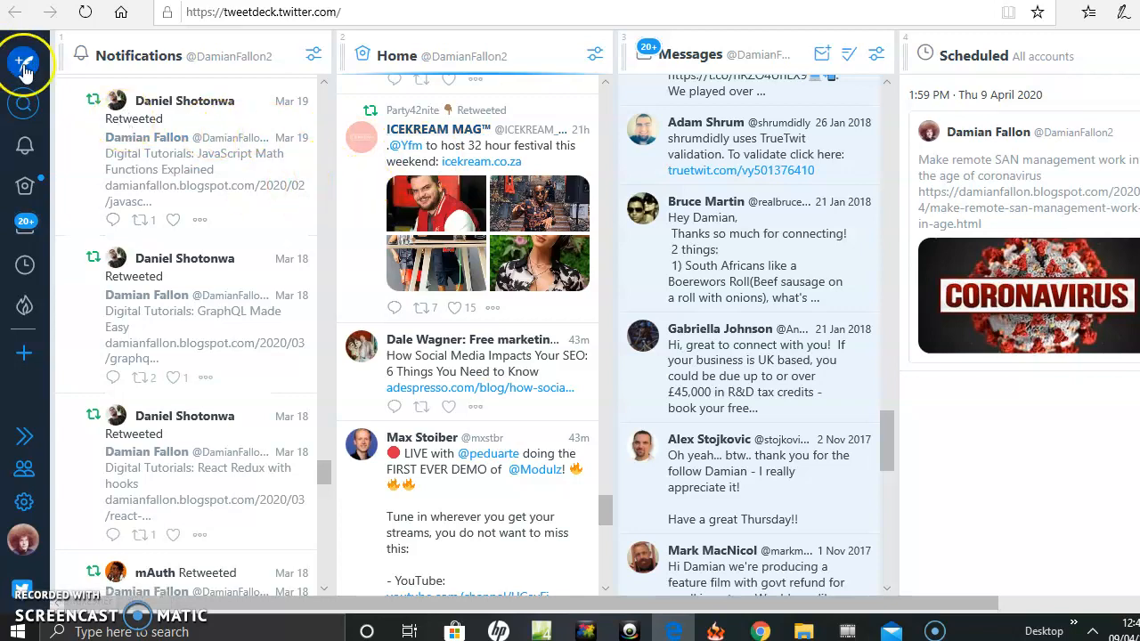
pyautogui.moveTo(25, 61)
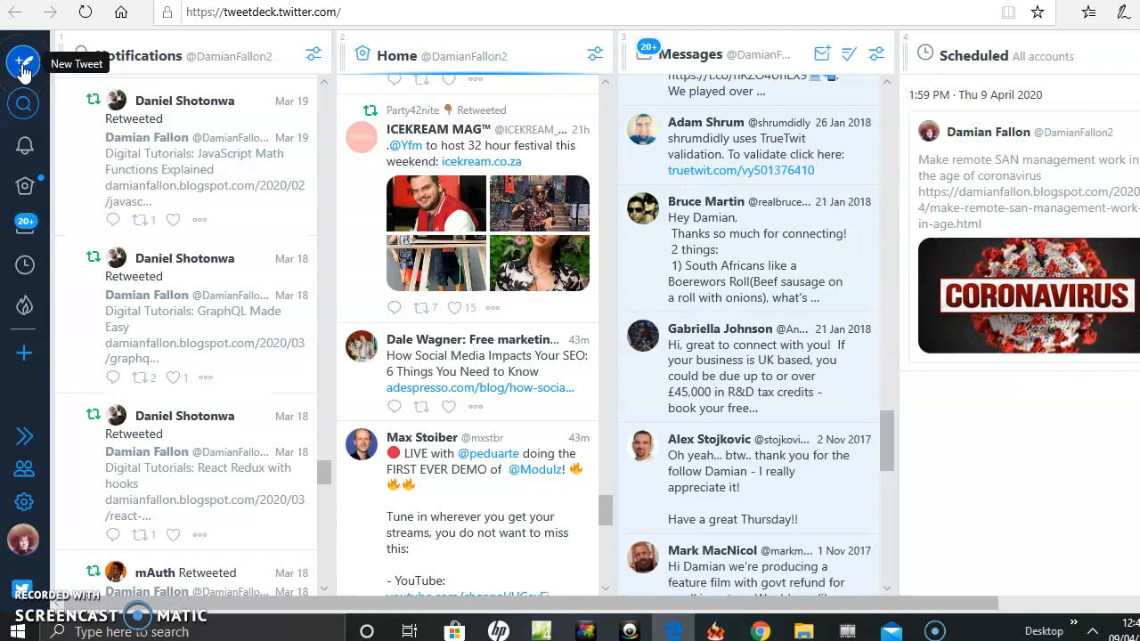
# Choose the second linked account as the sender in the From row
pyautogui.click(25, 63)
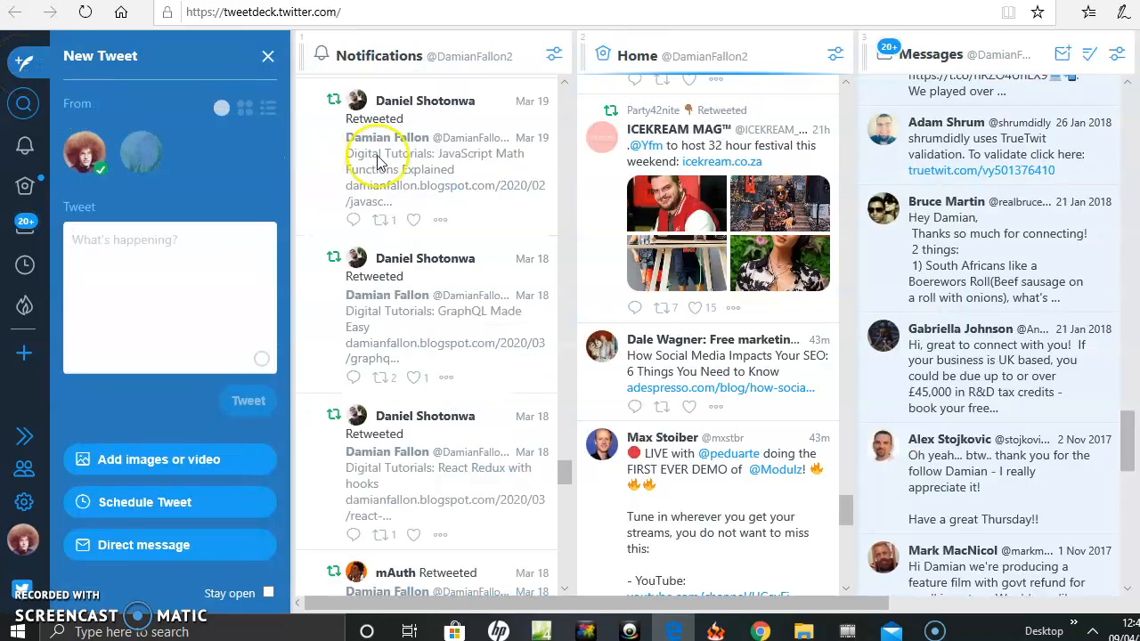
pyautogui.moveTo(841, 538)
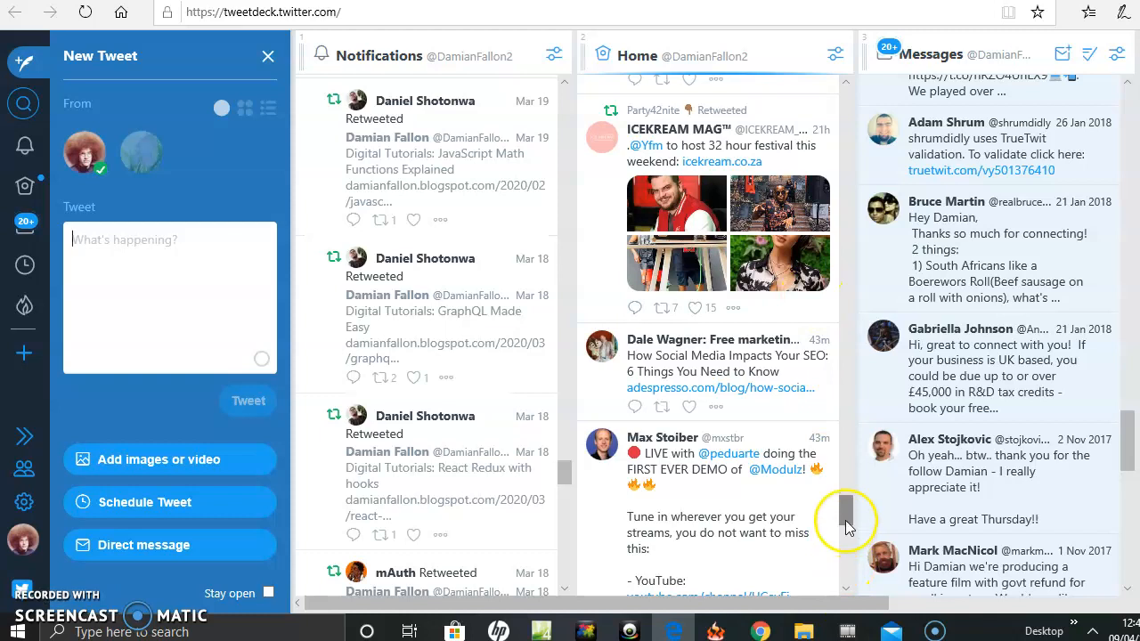
pyautogui.scroll(3)
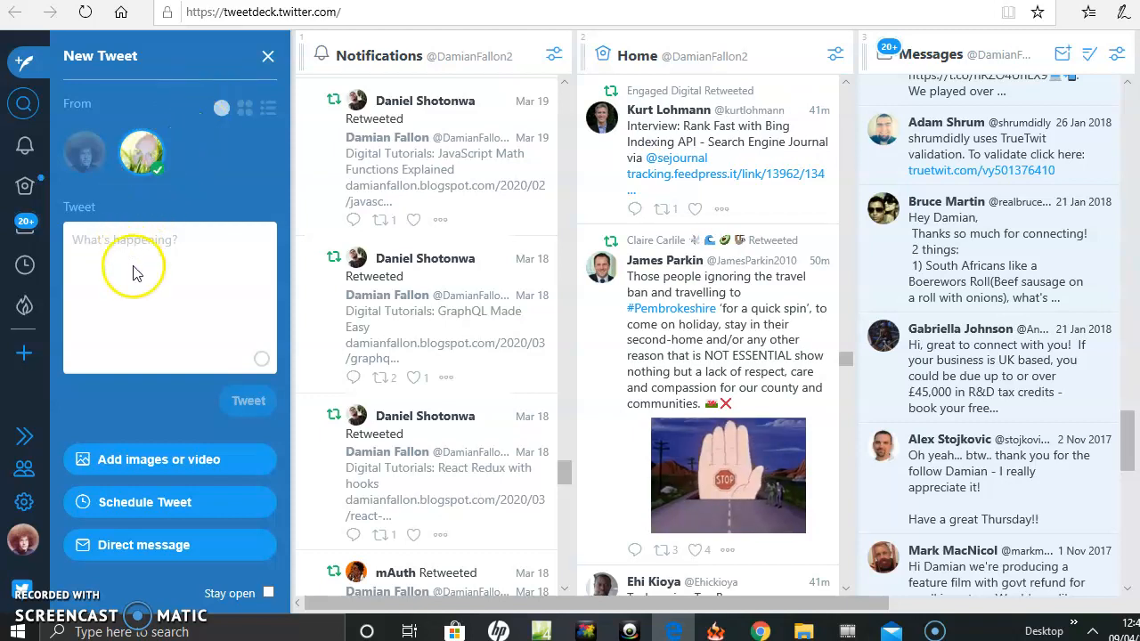
pyautogui.scroll(-3)
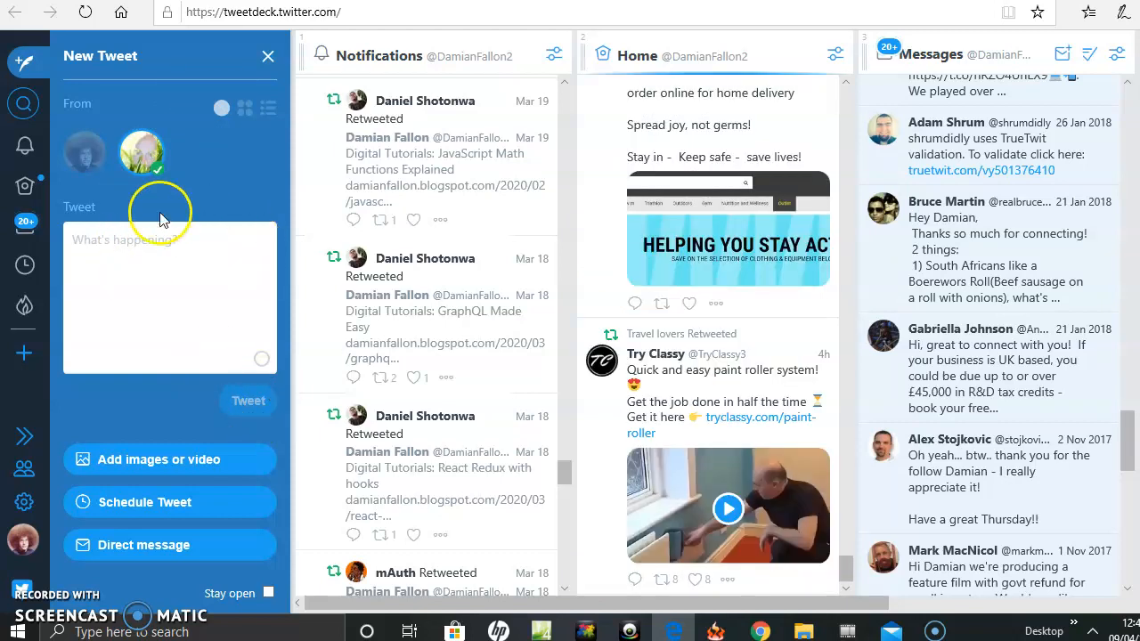
pyautogui.moveTo(80, 169)
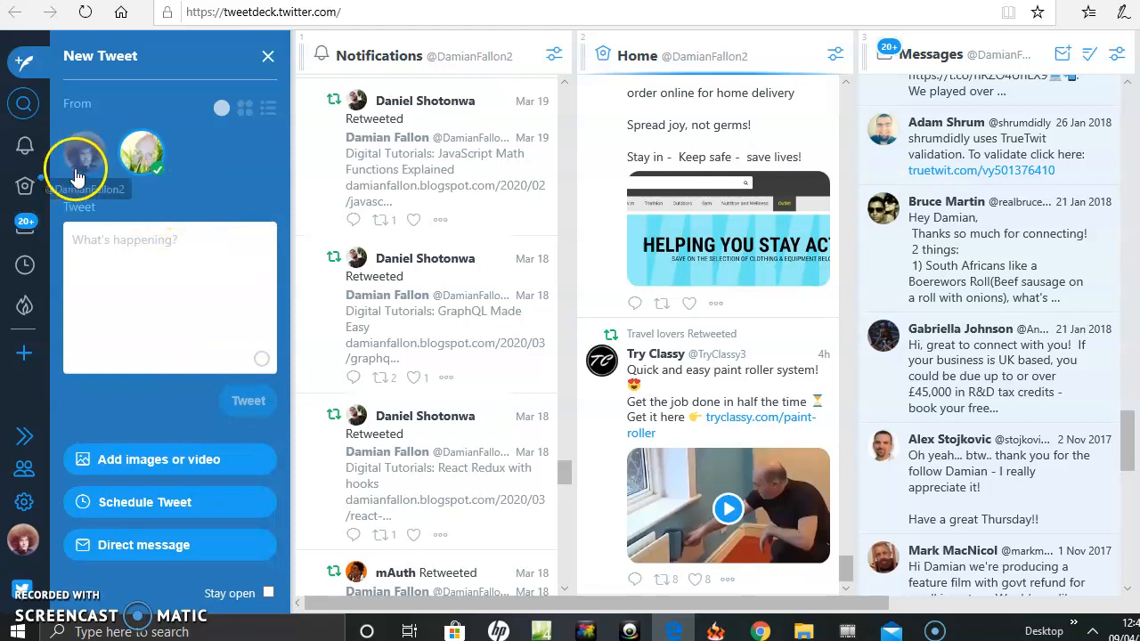
pyautogui.moveTo(224, 194)
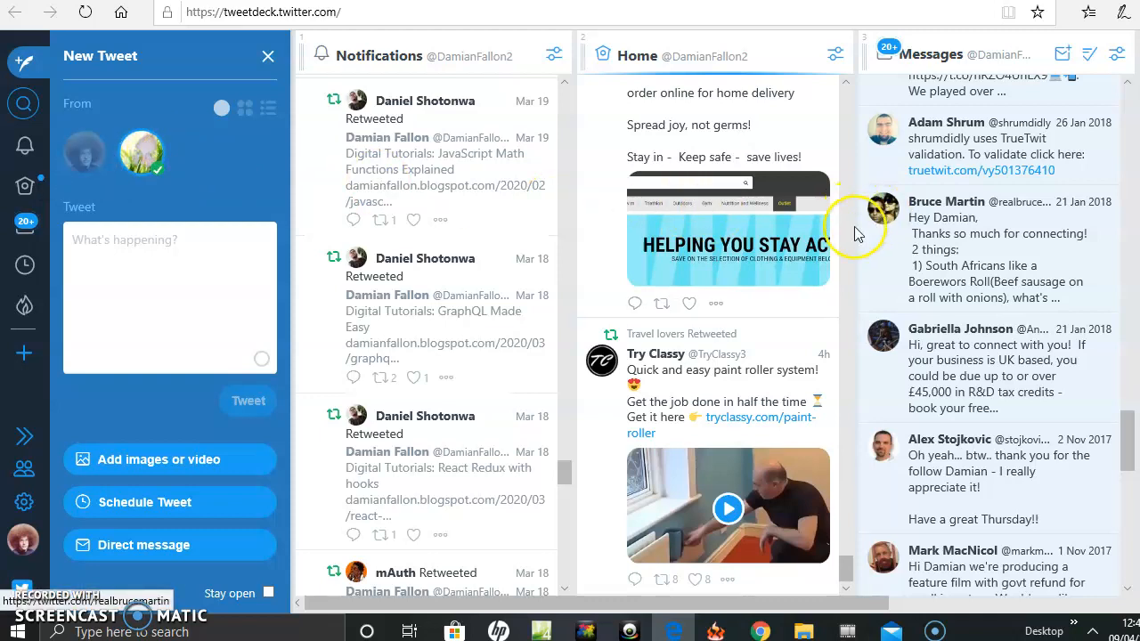
pyautogui.moveTo(602, 406)
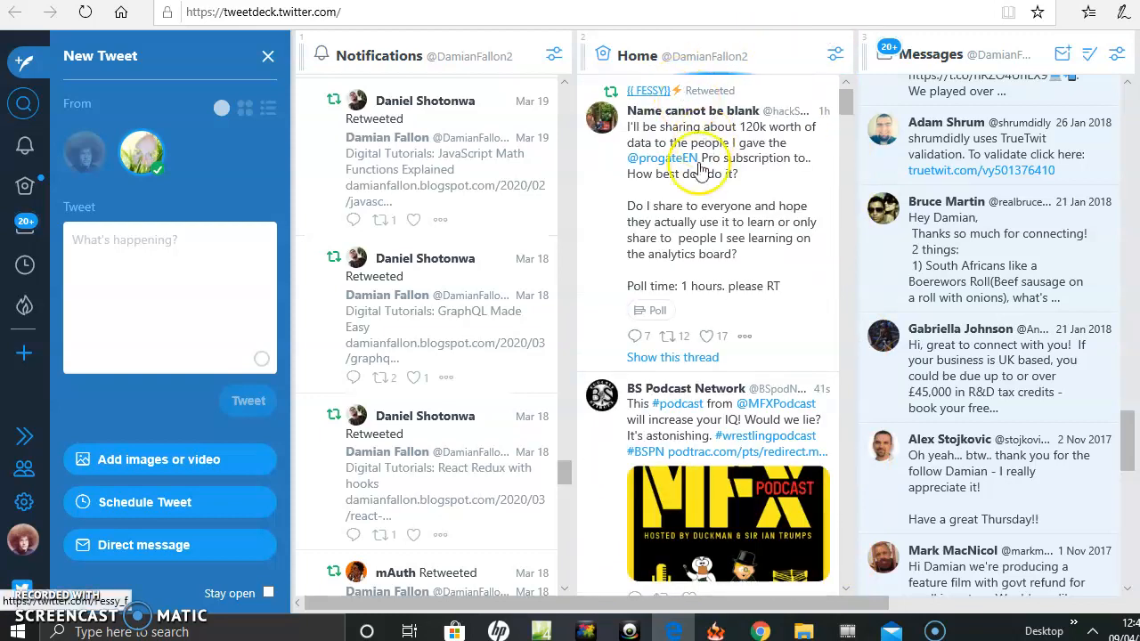
pyautogui.moveTo(802, 187)
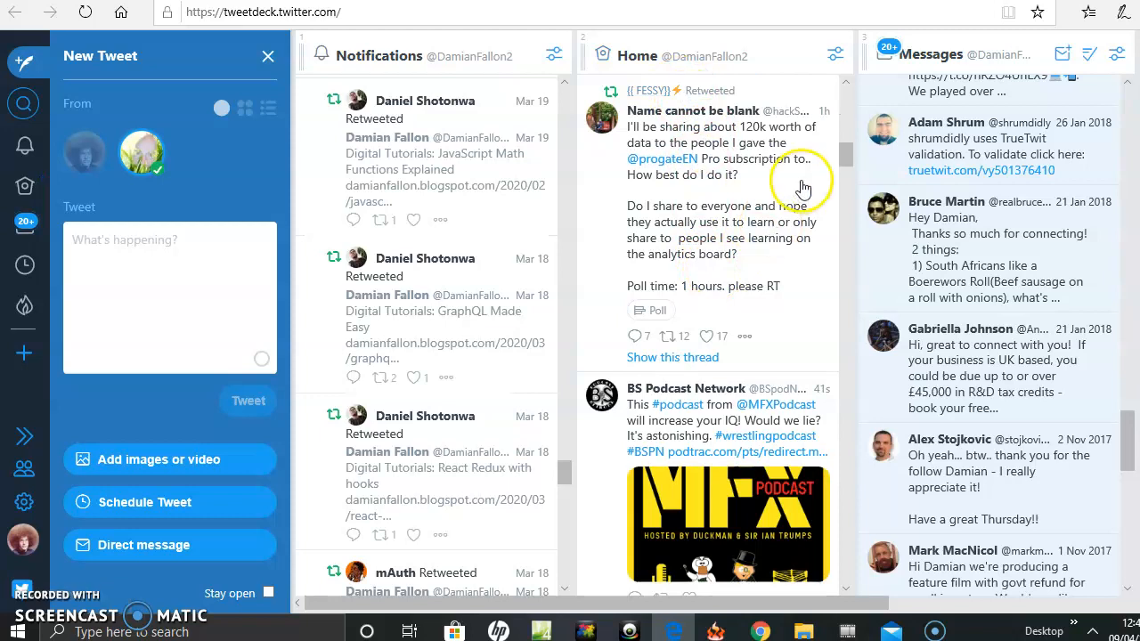
pyautogui.moveTo(573, 231)
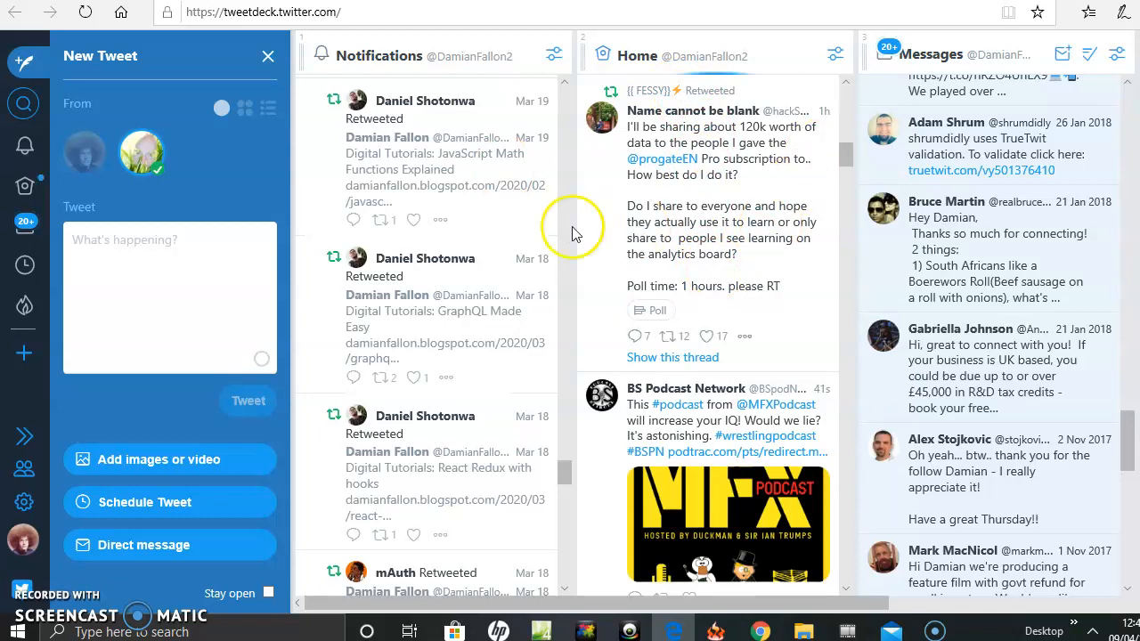
pyautogui.moveTo(25, 184)
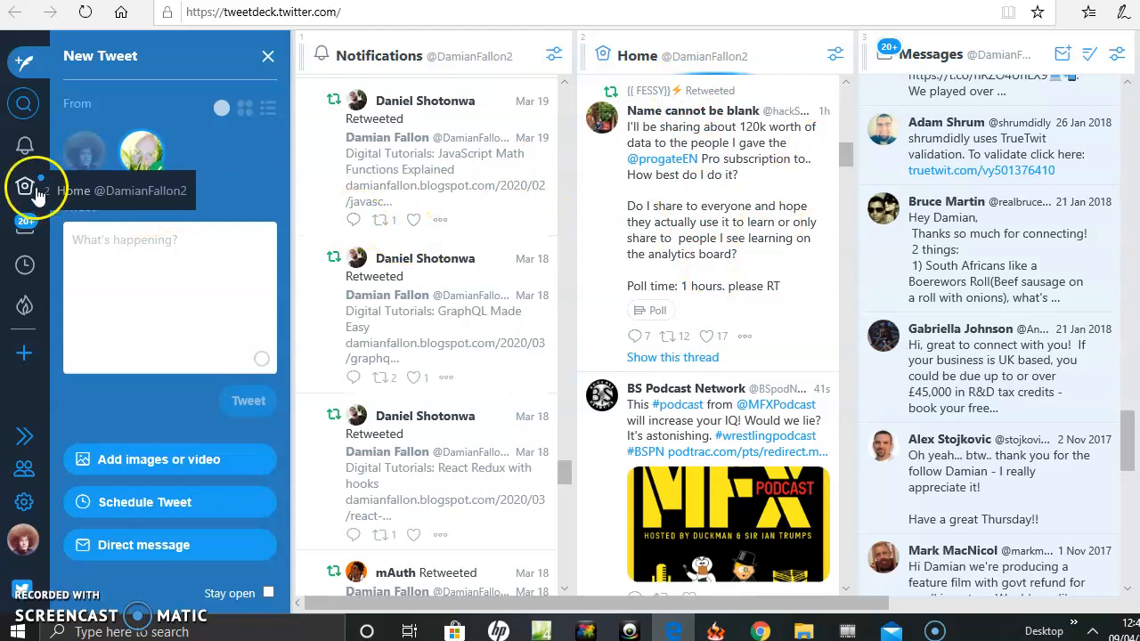
# Jump to the Home column so Home, Messages and Scheduled columns show together
pyautogui.click(140, 151)
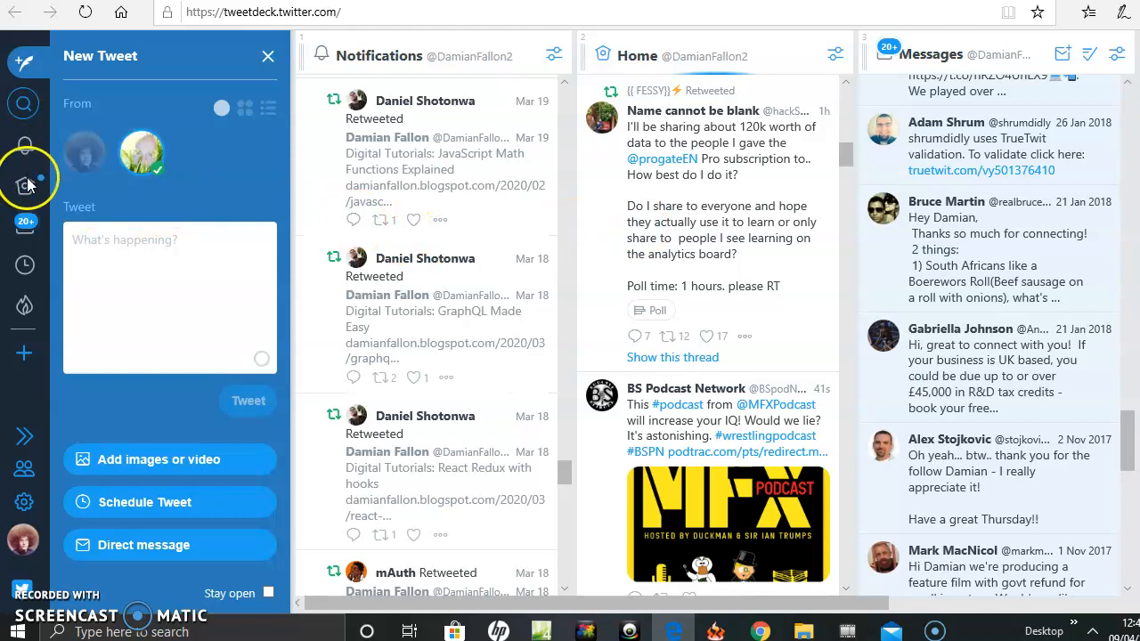
pyautogui.moveTo(25, 150)
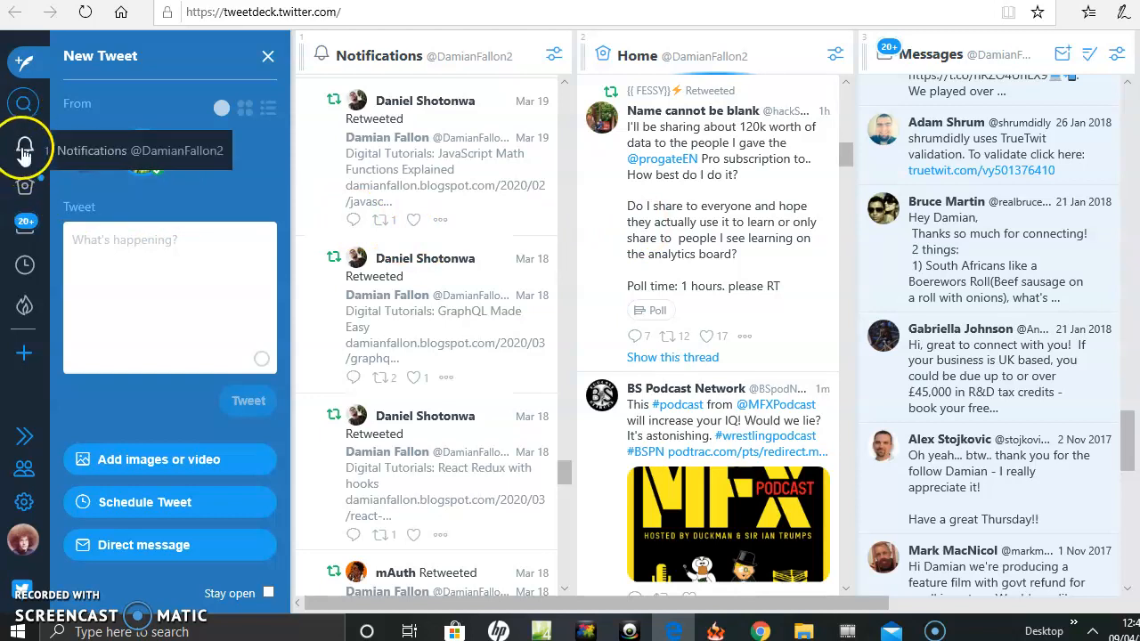
pyautogui.moveTo(25, 182)
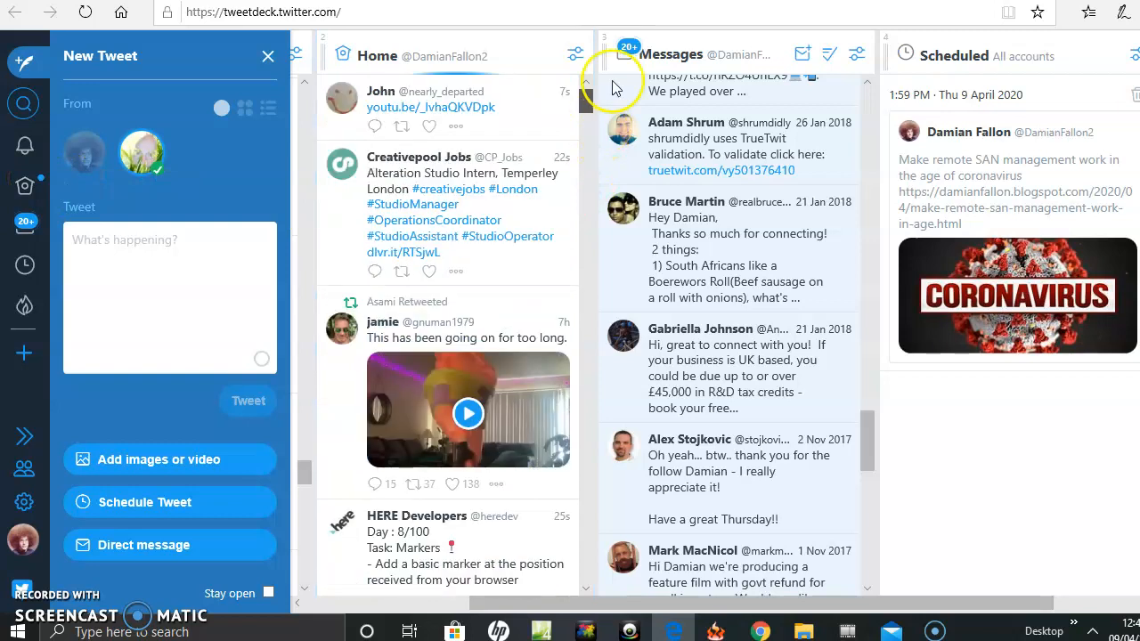
pyautogui.moveTo(510, 191)
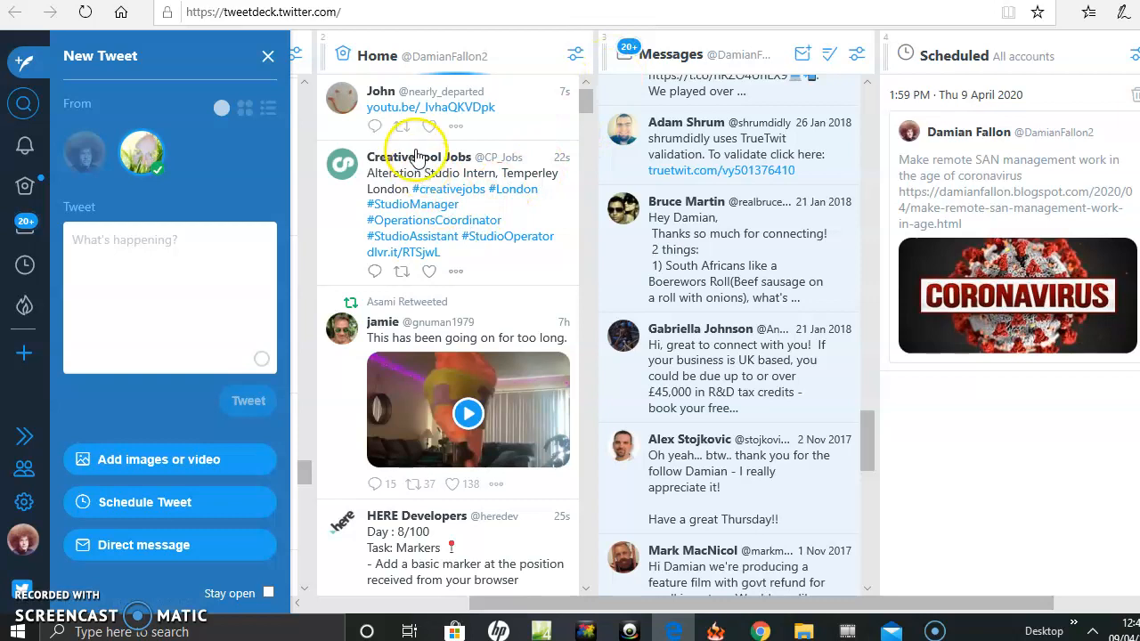
pyautogui.moveTo(413, 241)
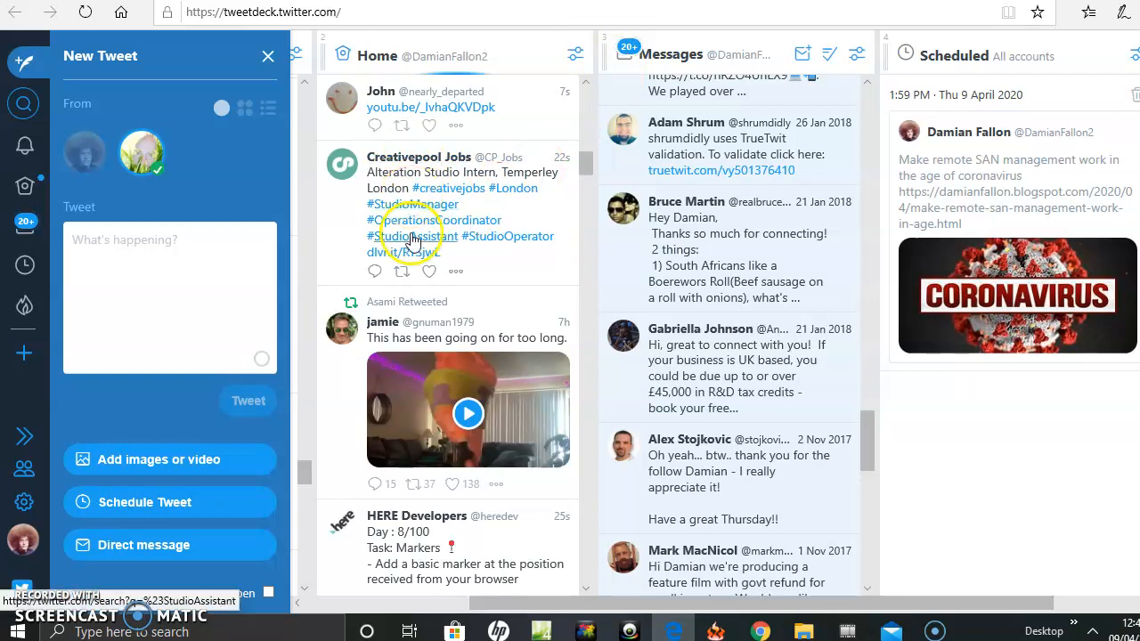
pyautogui.click(453, 484)
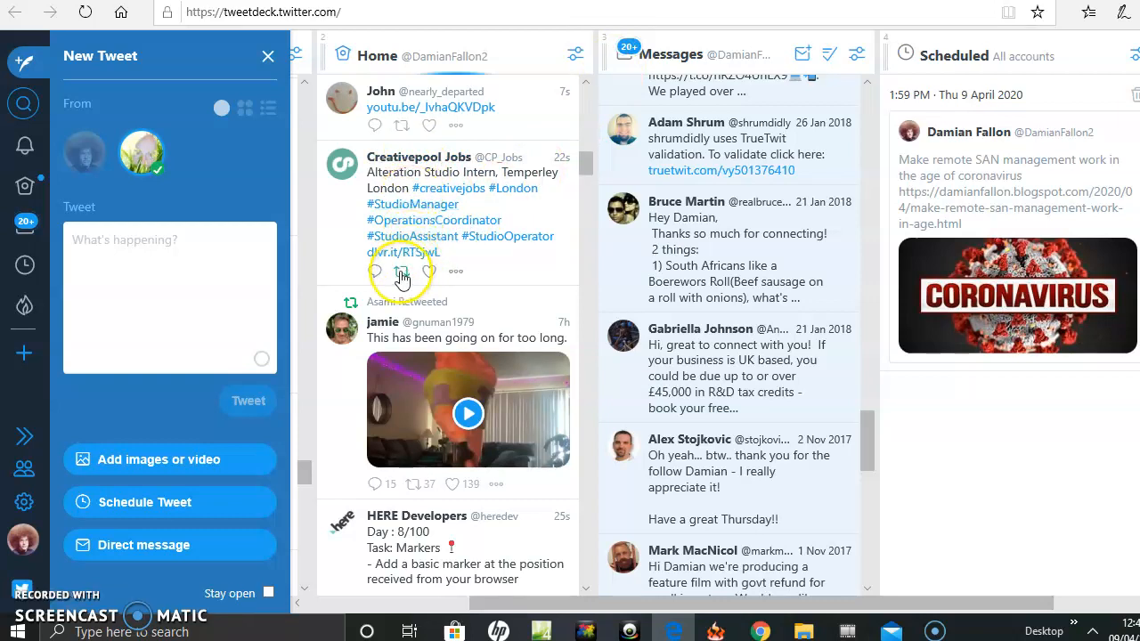
pyautogui.click(403, 273)
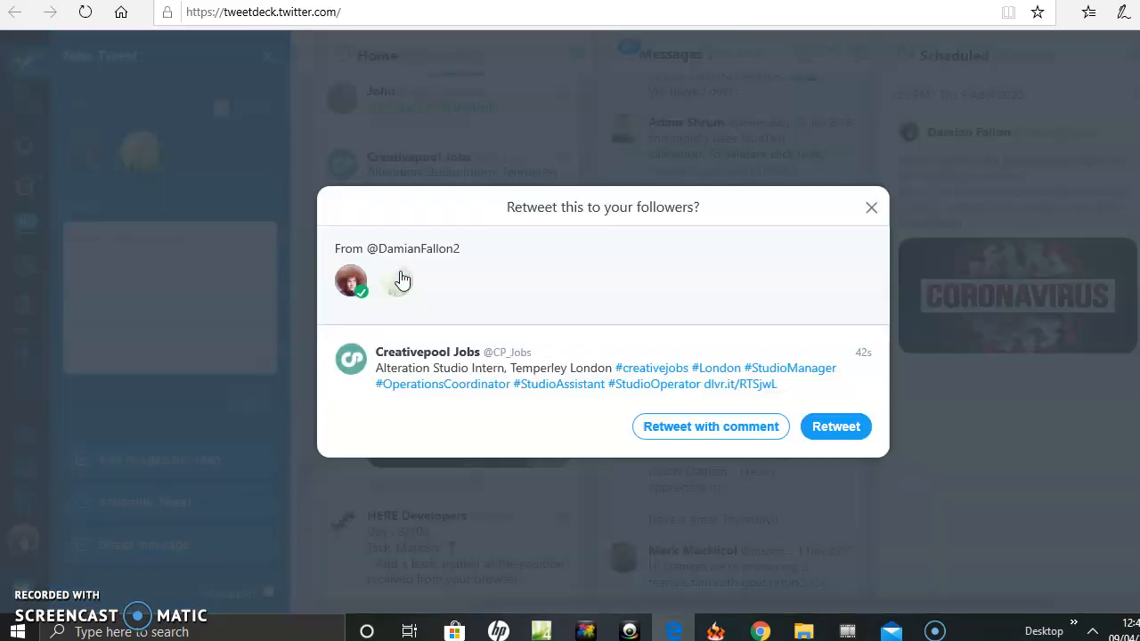
pyautogui.moveTo(638, 339)
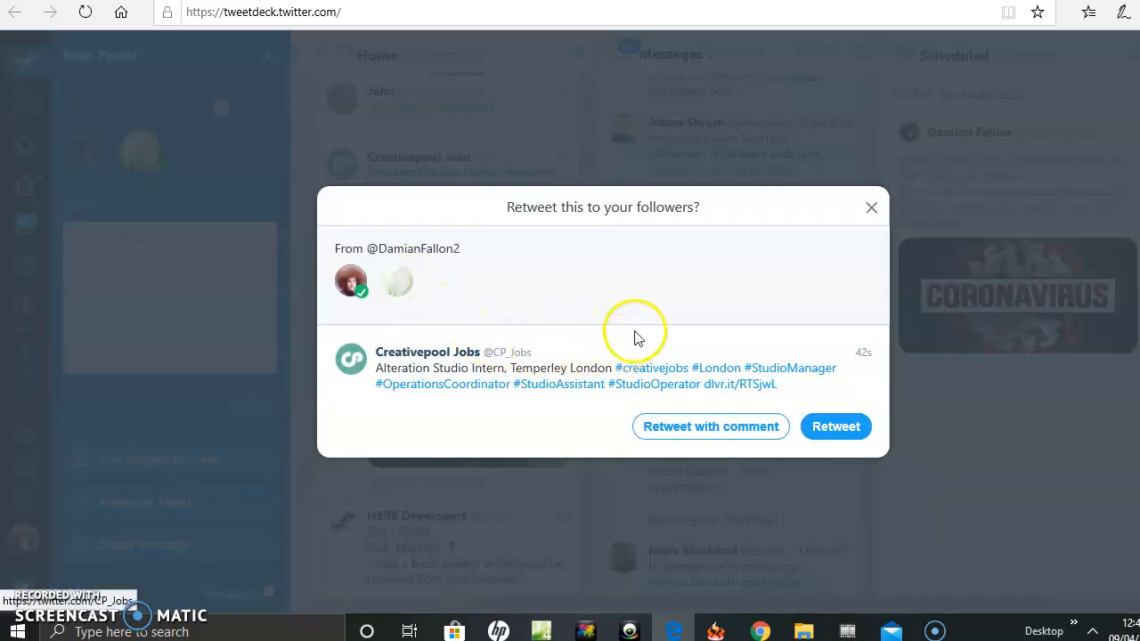
pyautogui.moveTo(399, 288)
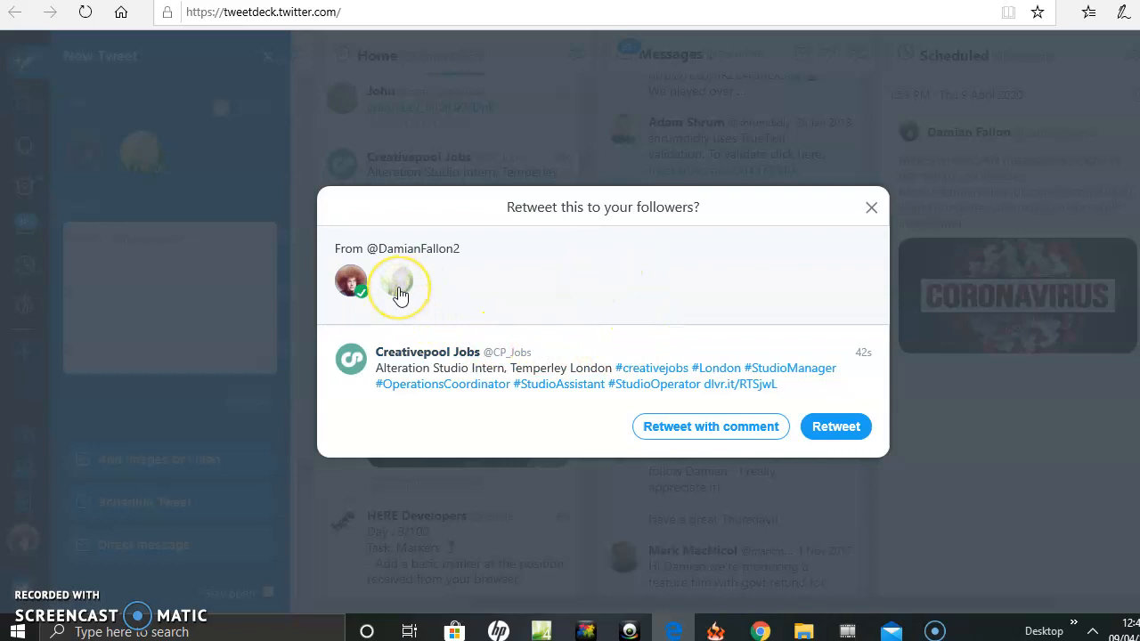
pyautogui.moveTo(347, 285)
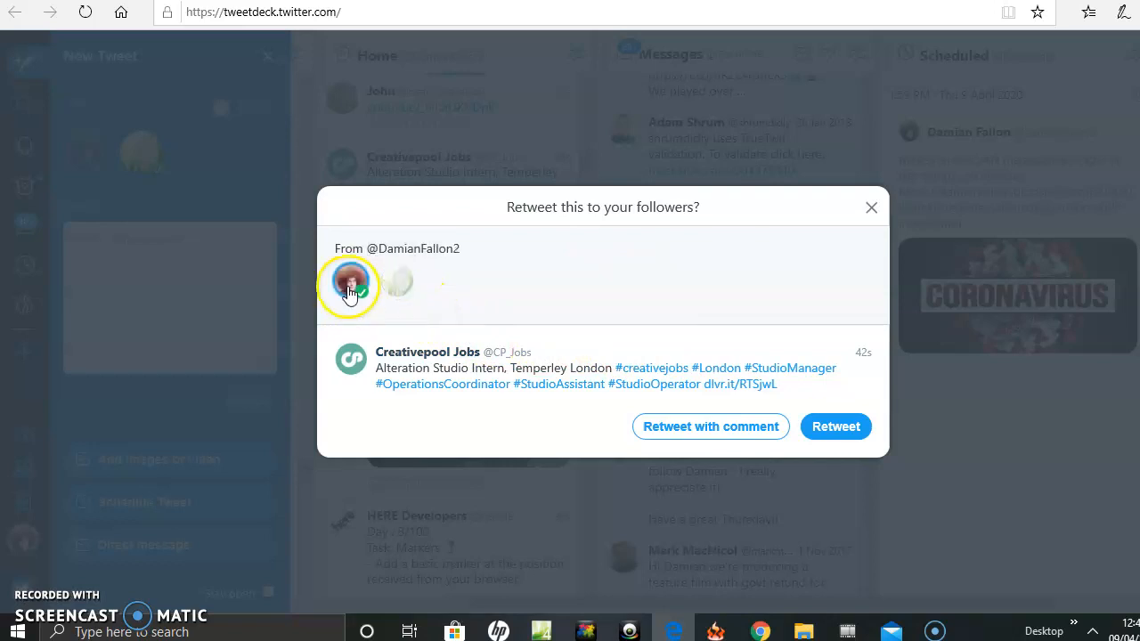
pyautogui.click(399, 283)
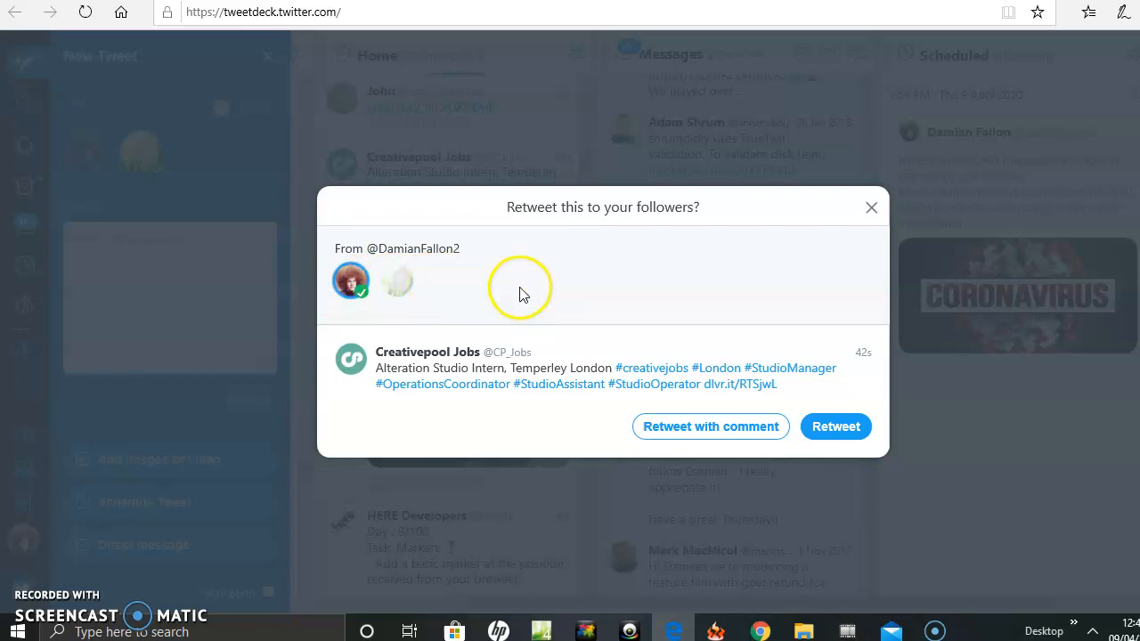
pyautogui.moveTo(449, 299)
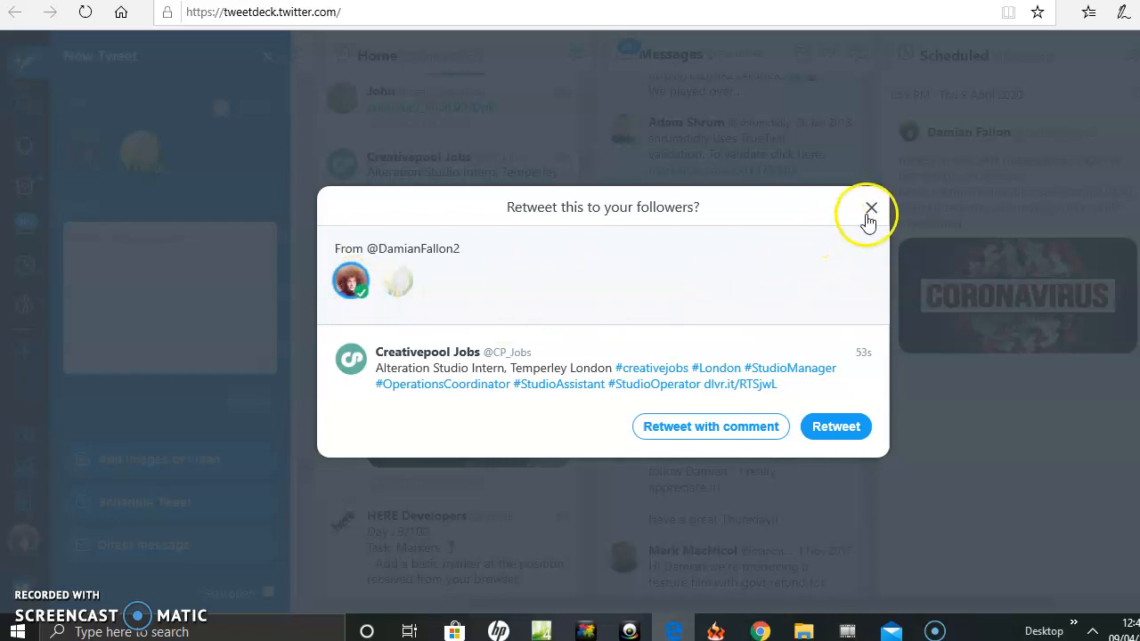
pyautogui.moveTo(407, 289)
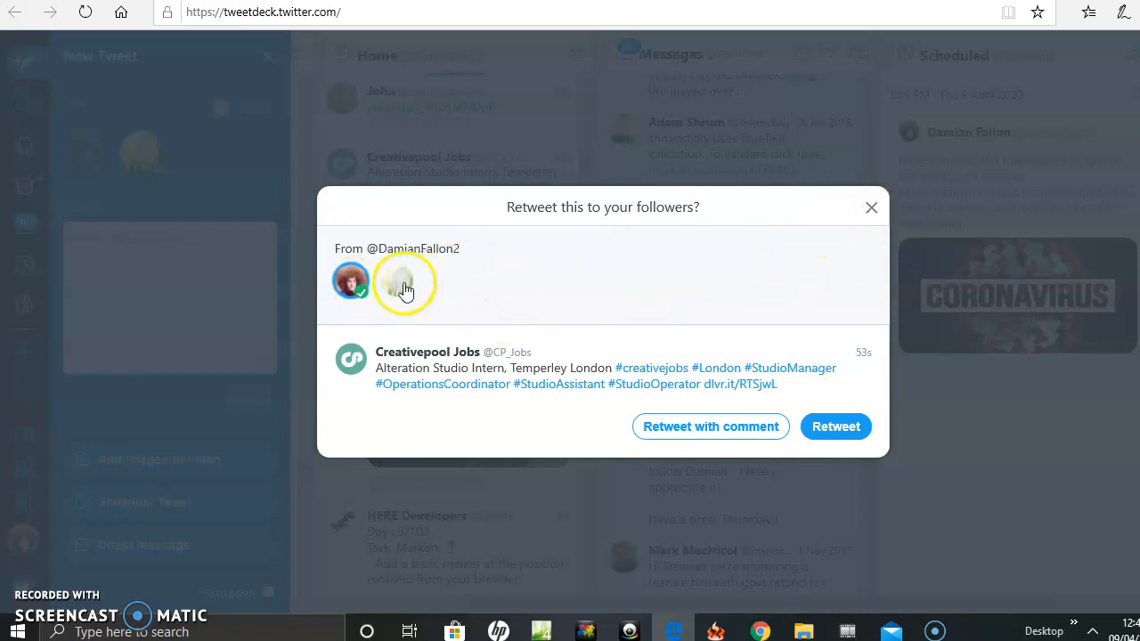
pyautogui.moveTo(651, 267)
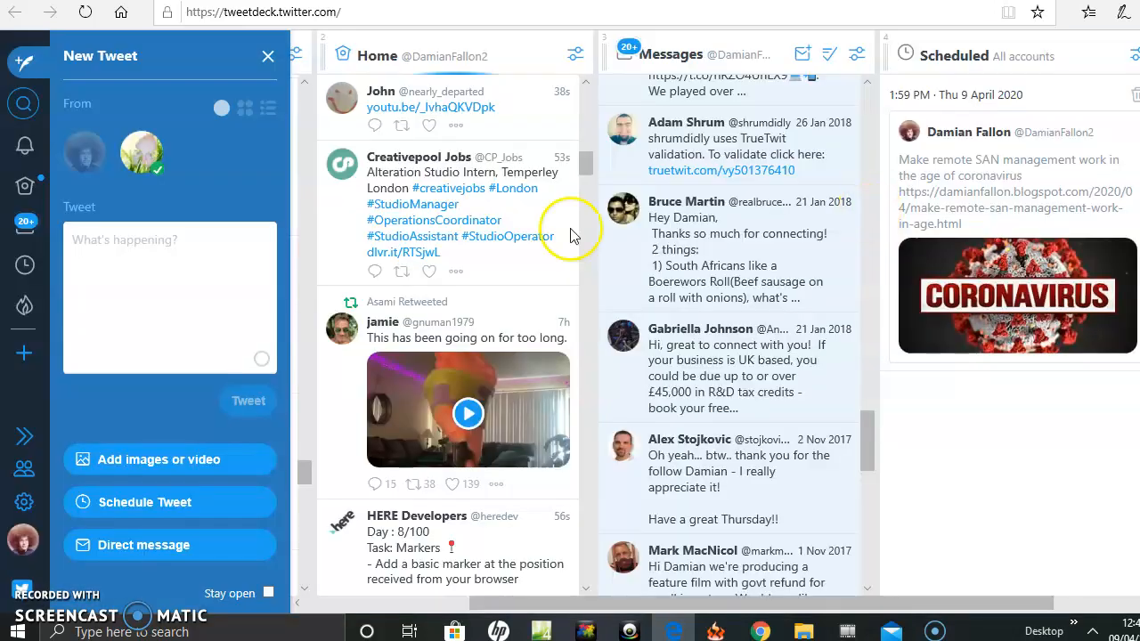
pyautogui.moveTo(264, 167)
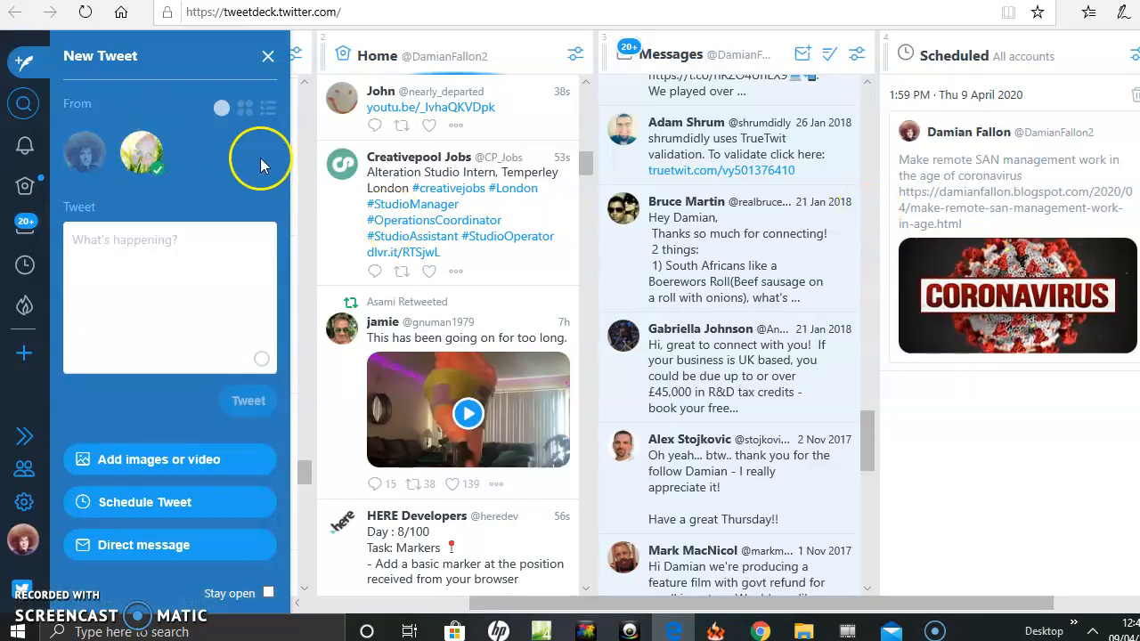
pyautogui.moveTo(203, 193)
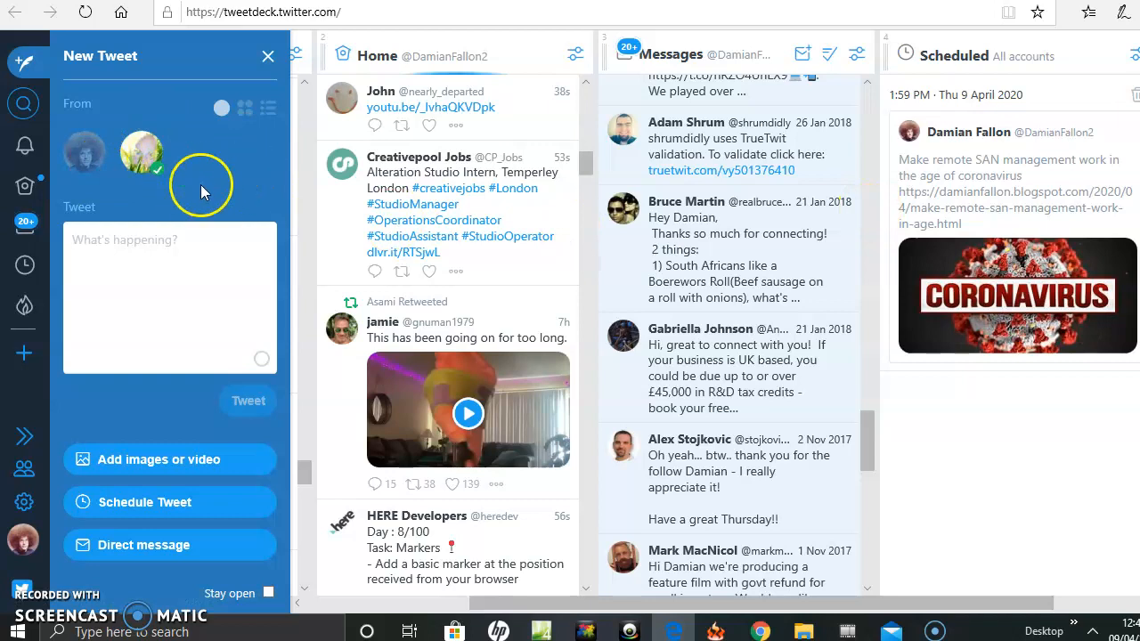
pyautogui.moveTo(232, 171)
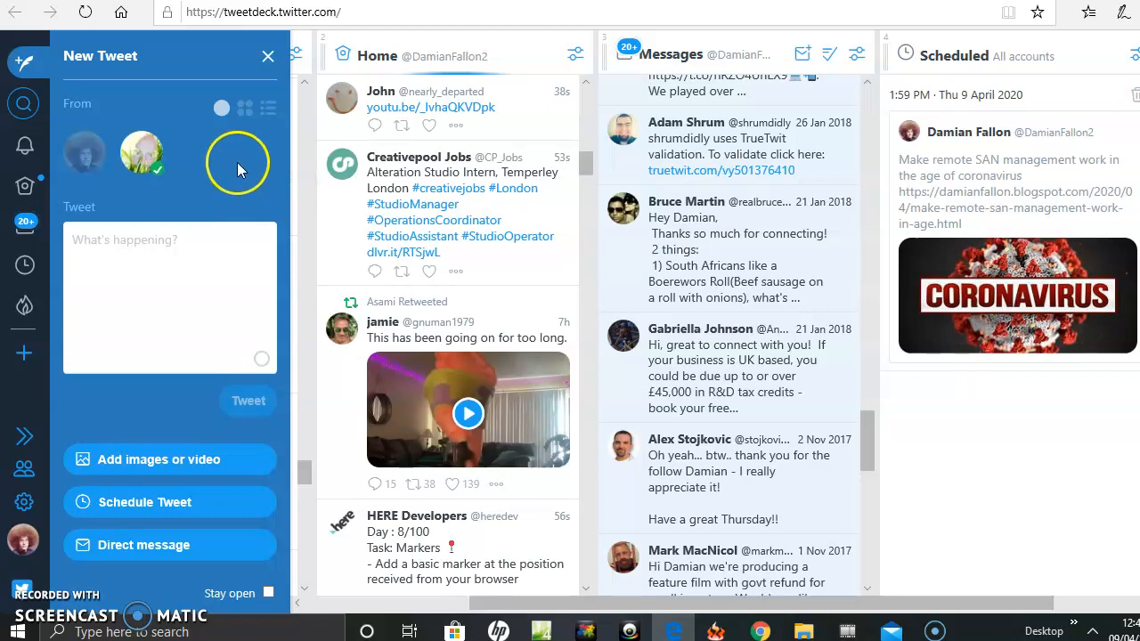
pyautogui.moveTo(312, 470)
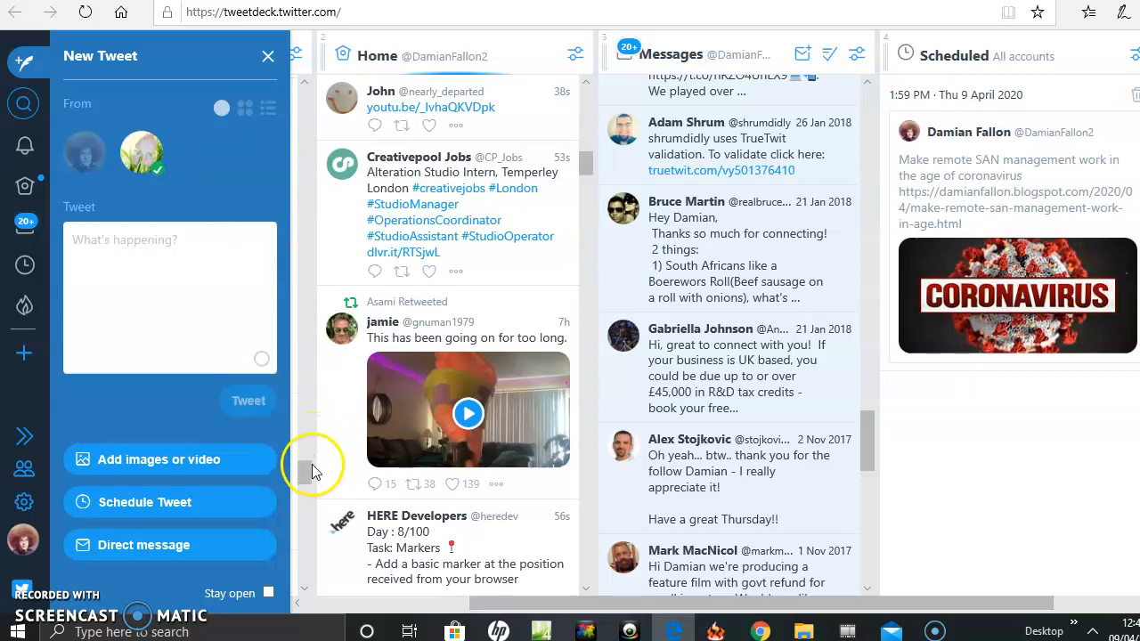
pyautogui.moveTo(25, 470)
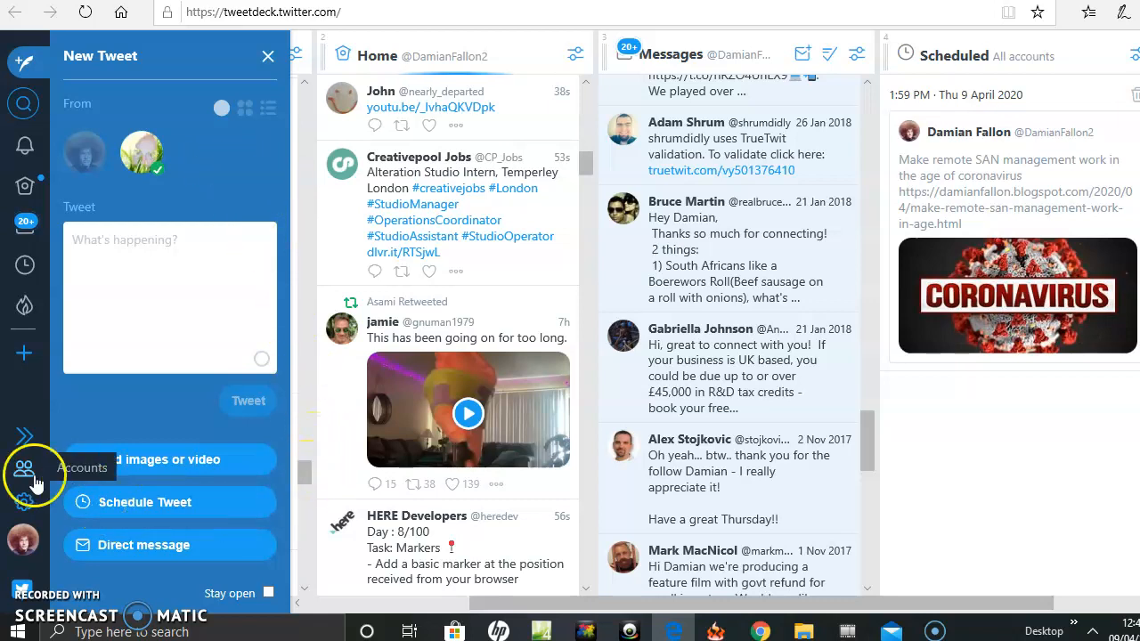
pyautogui.moveTo(25, 471)
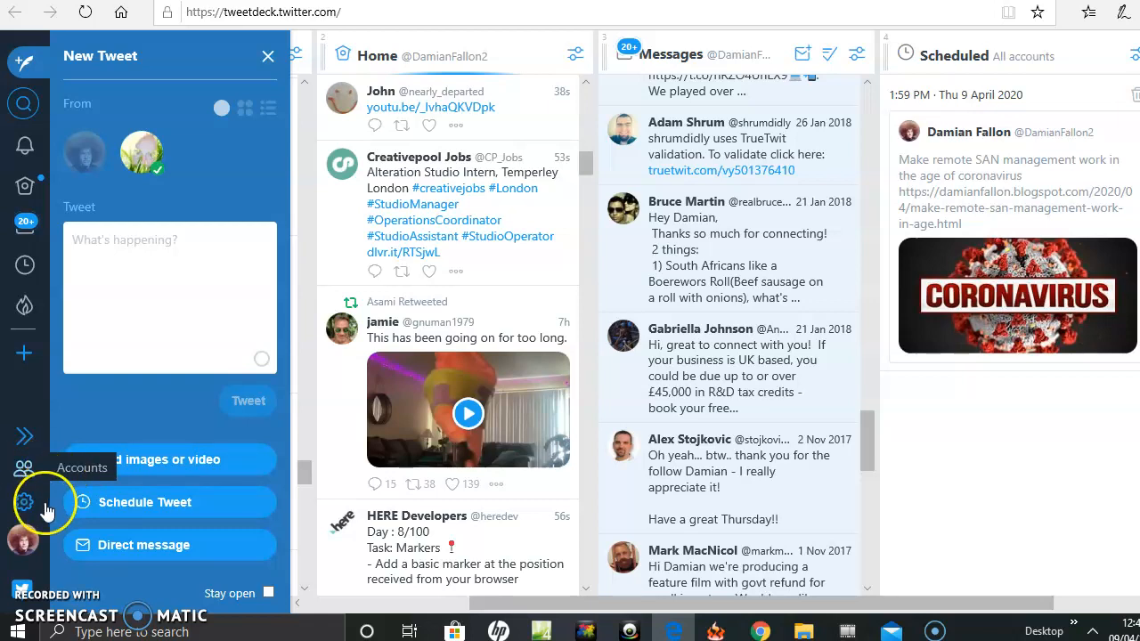
pyautogui.moveTo(25, 471)
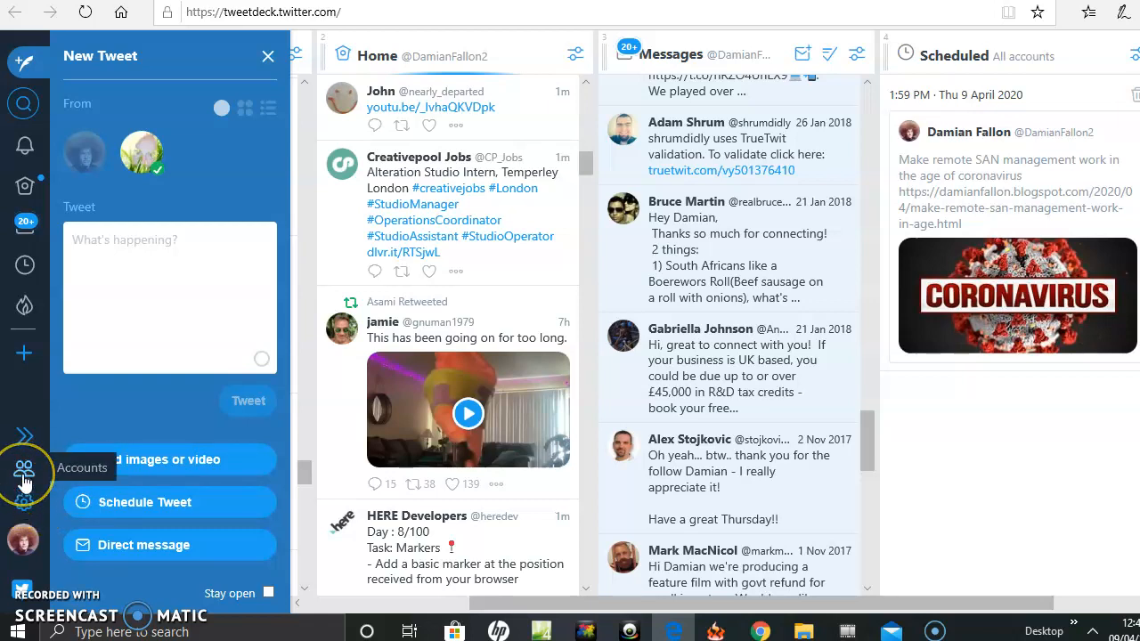